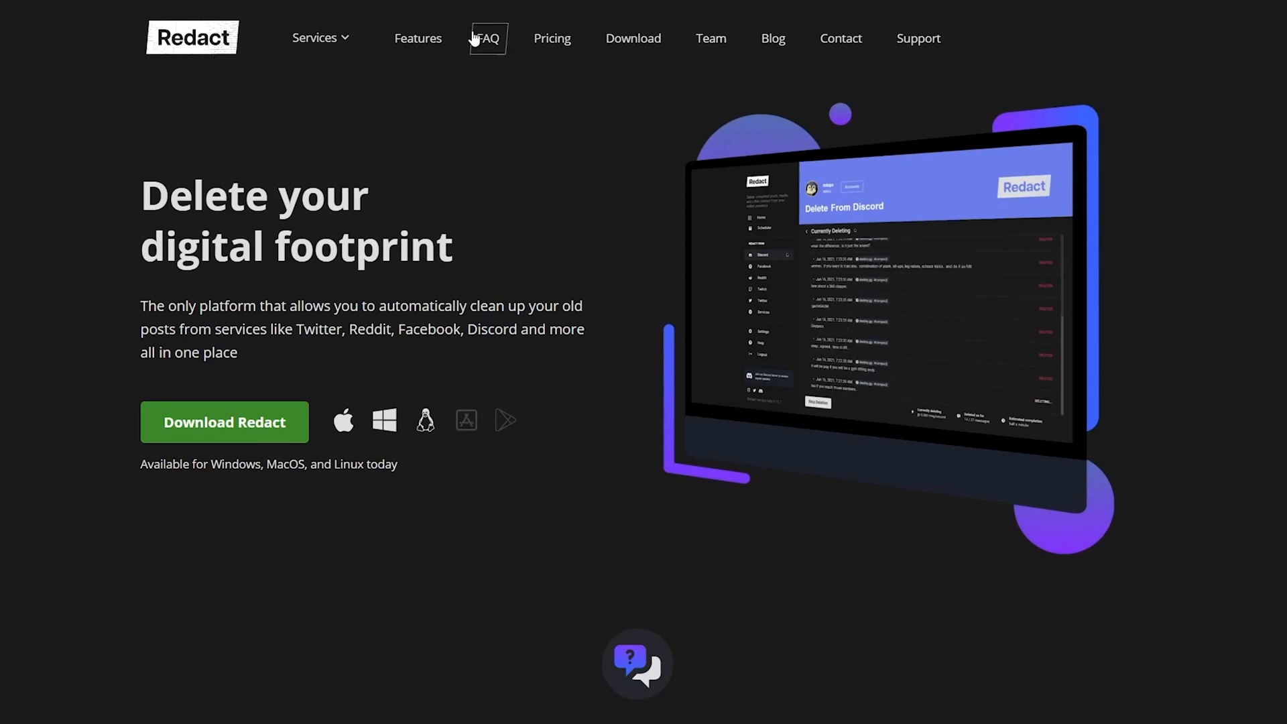
Download Redact, search services for 'redd', and pick the Reddit tile.
click(631, 38)
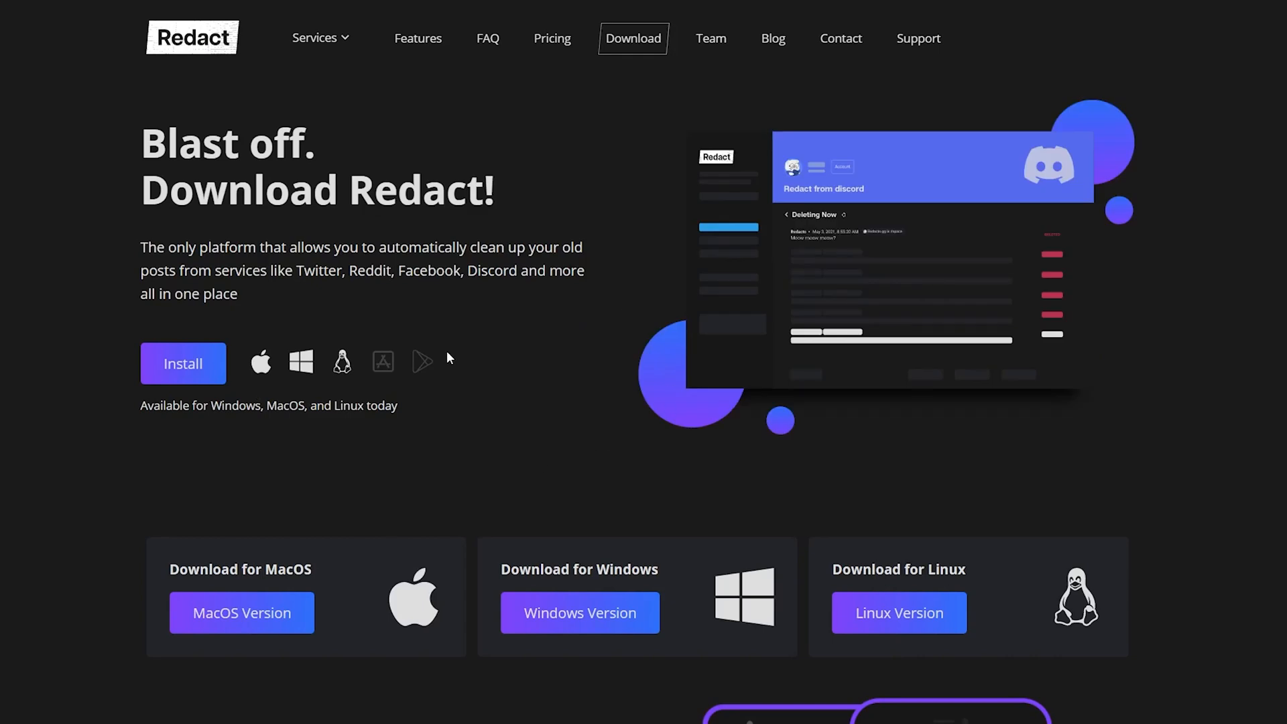
mouse_move(250, 342)
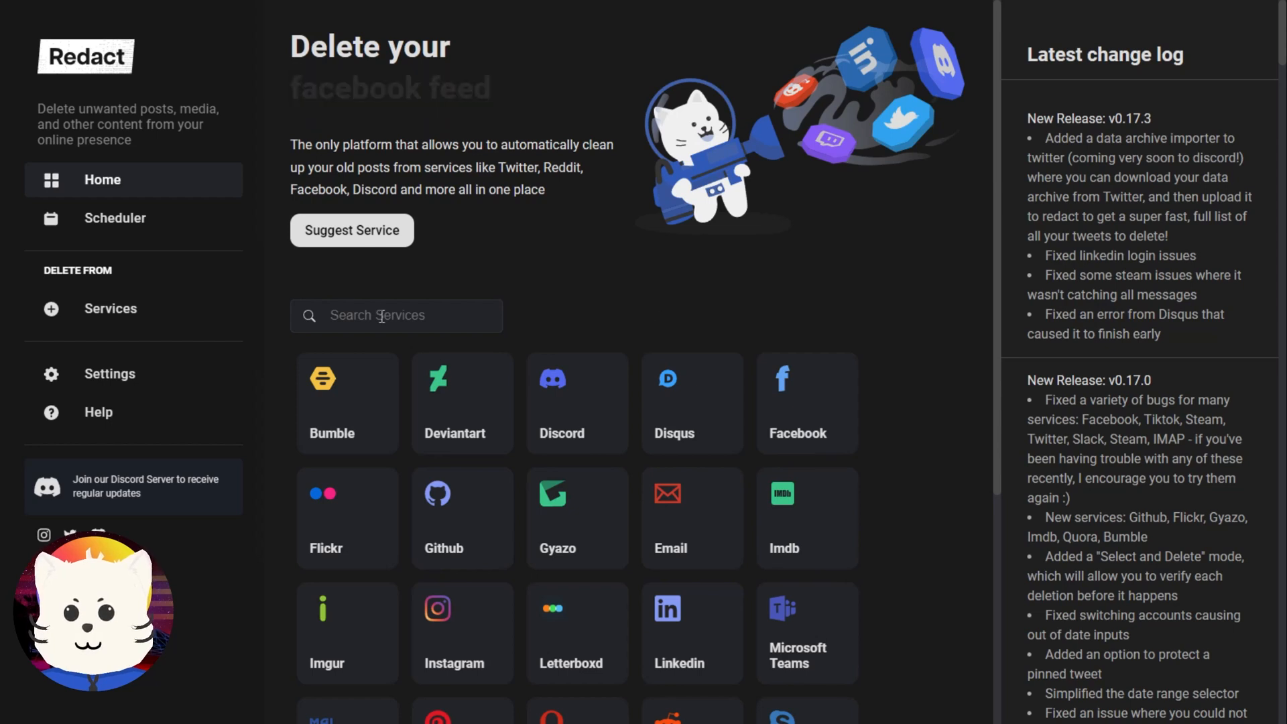
text(redd)
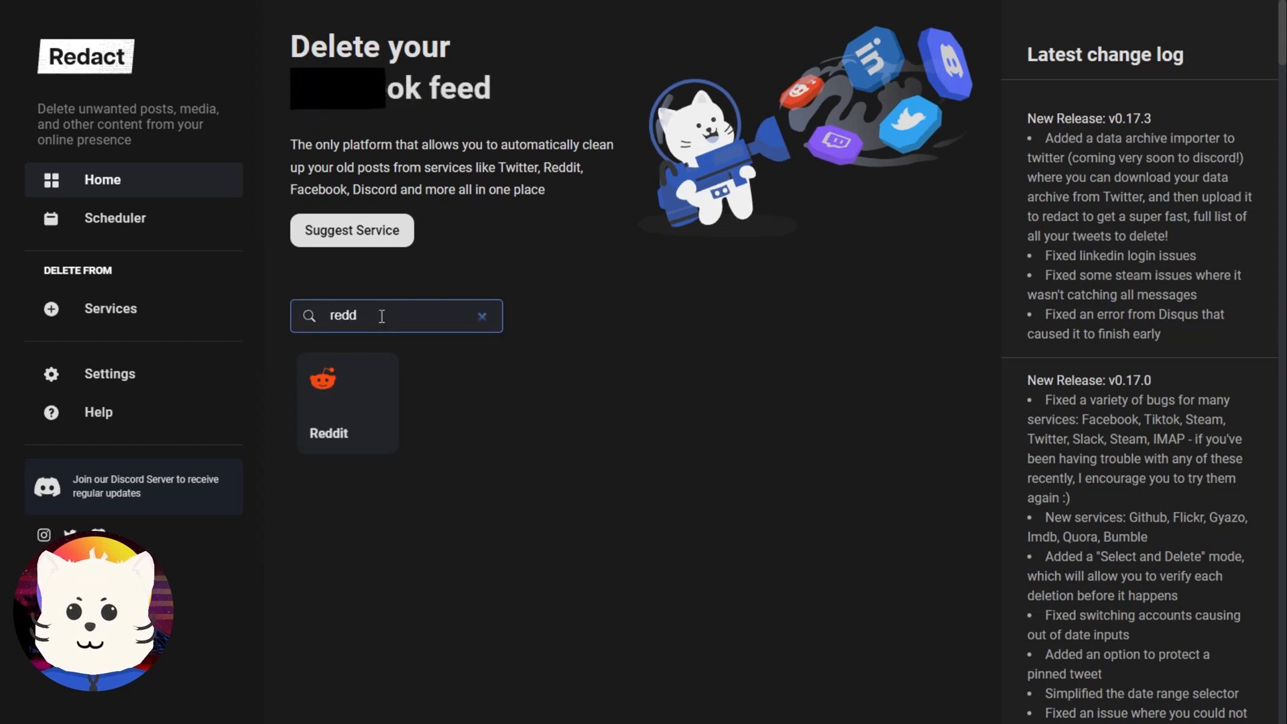
click(346, 402)
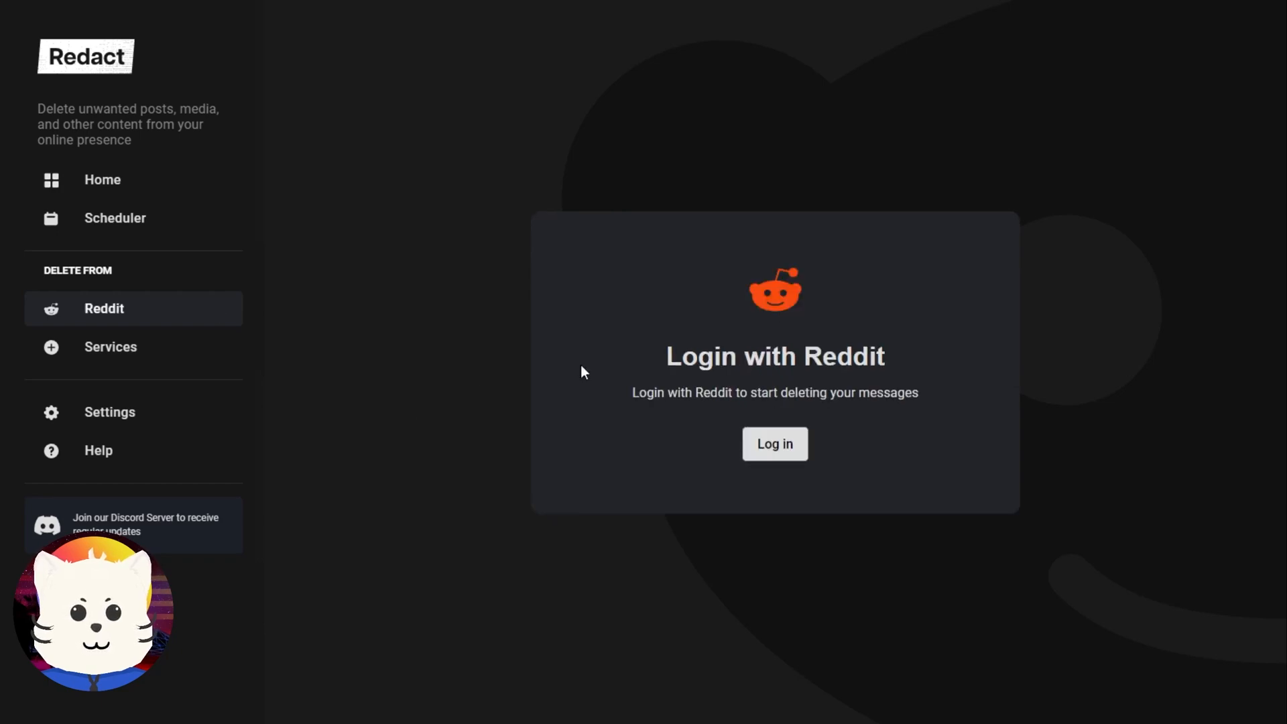
Log in with a Reddit account through Redact's Login with Reddit window.
click(773, 443)
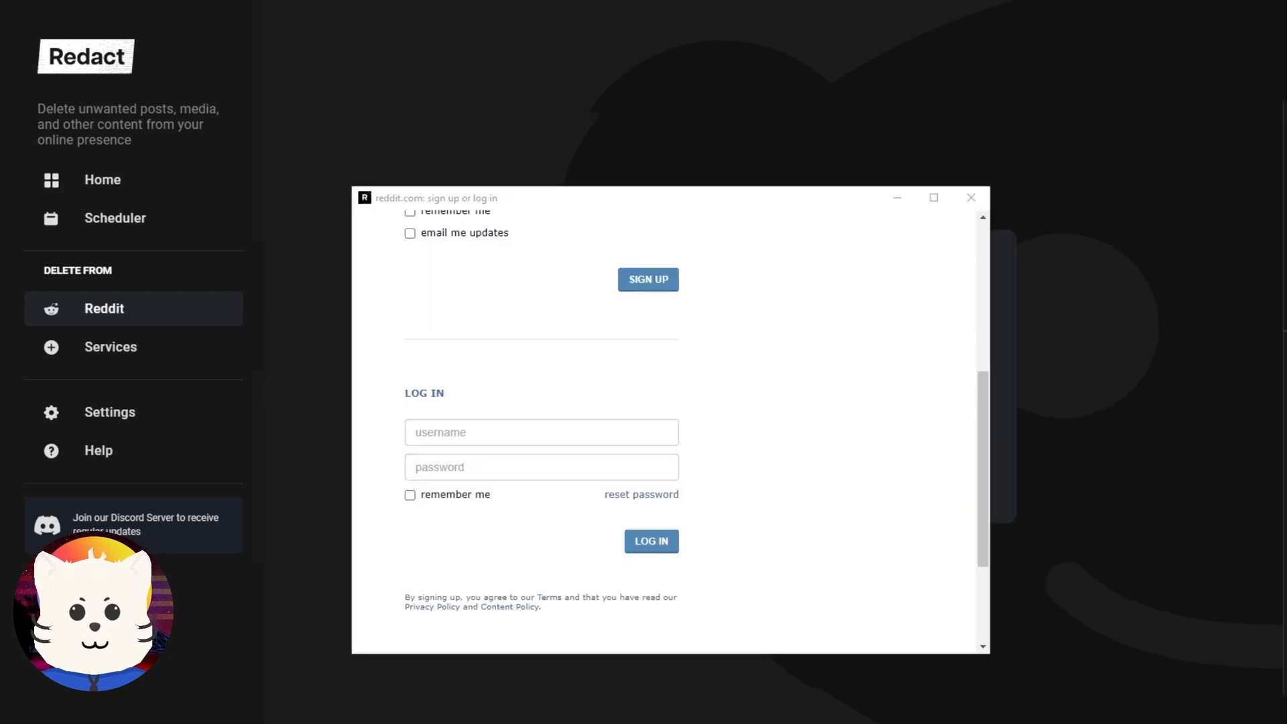
click(541, 432)
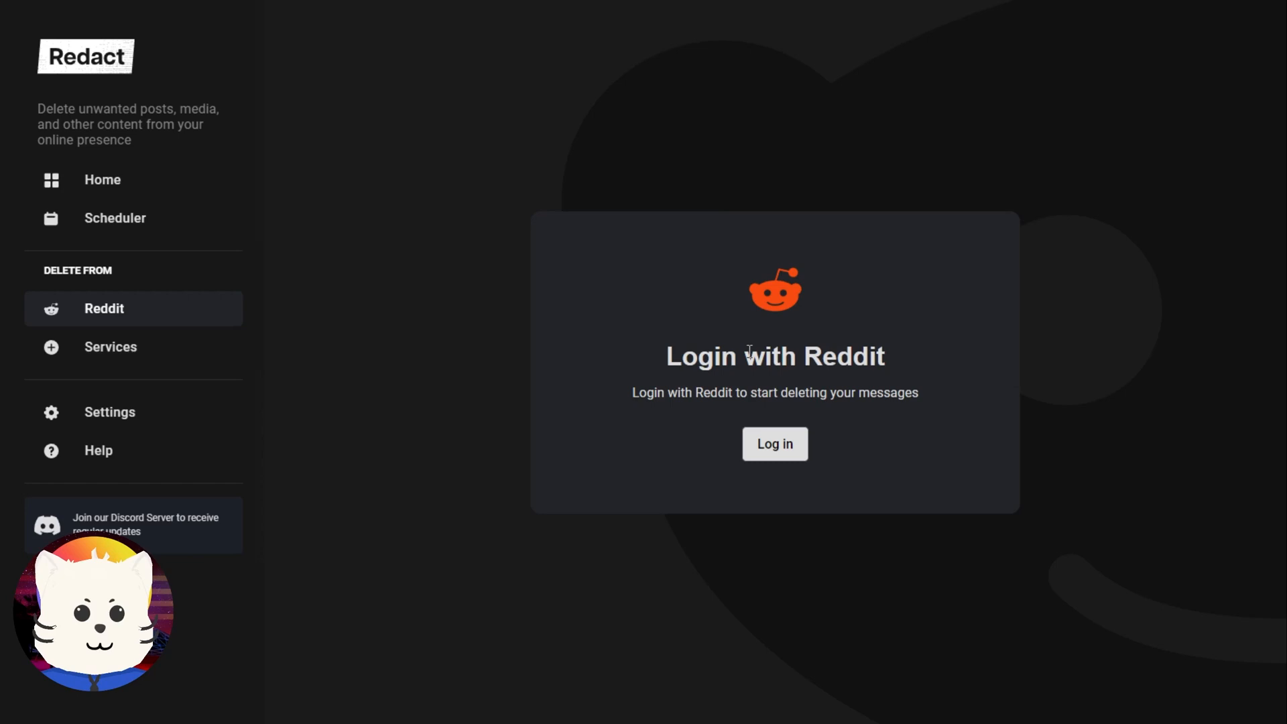
mouse_move(713, 292)
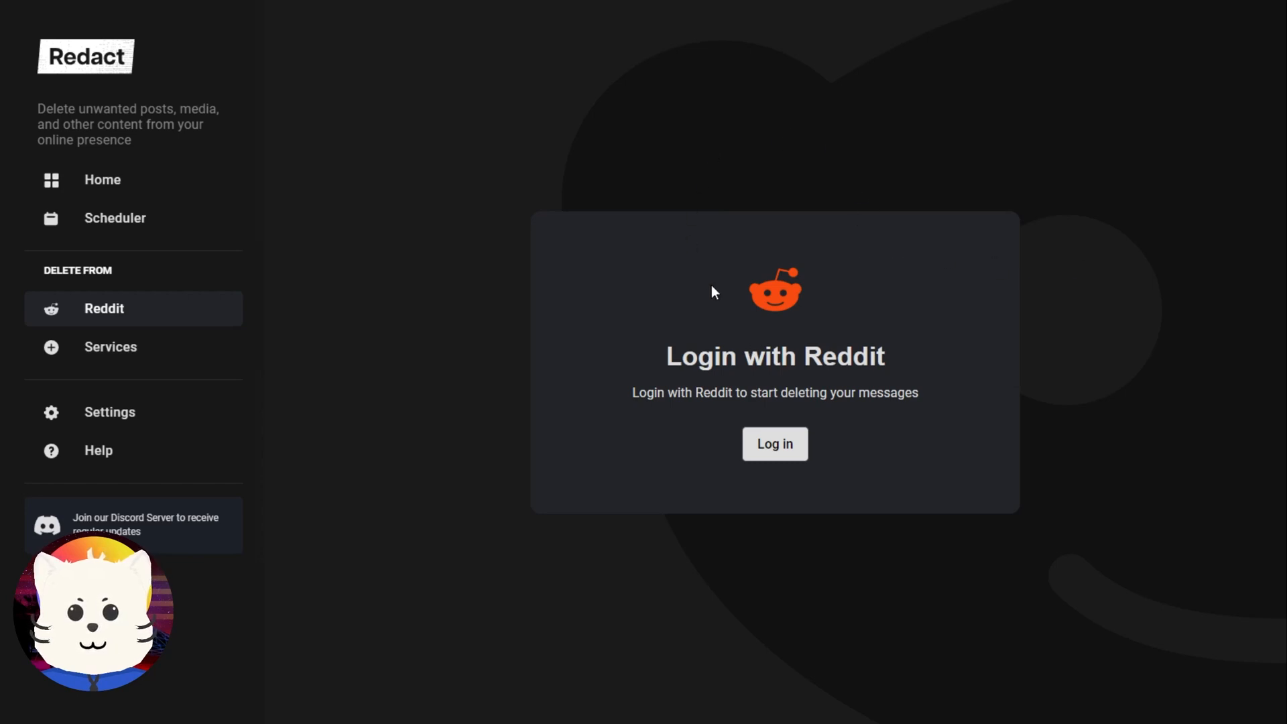
mouse_move(994, 107)
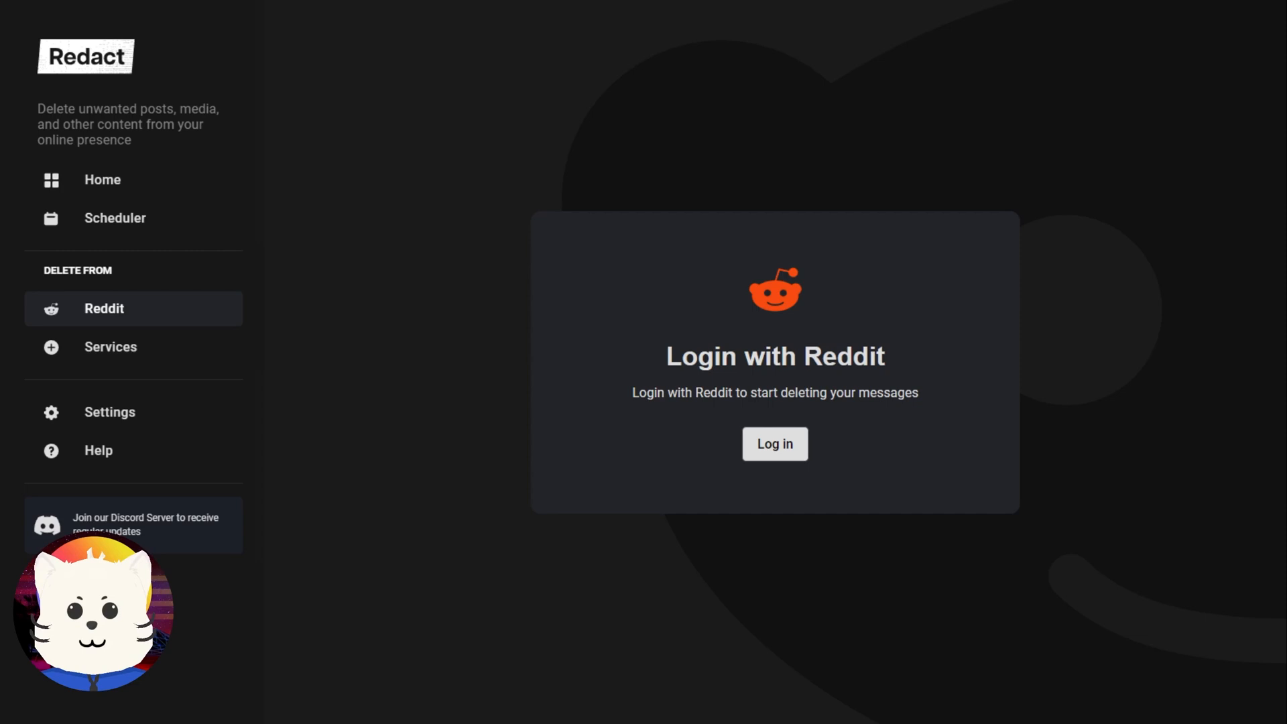
mouse_move(825, 105)
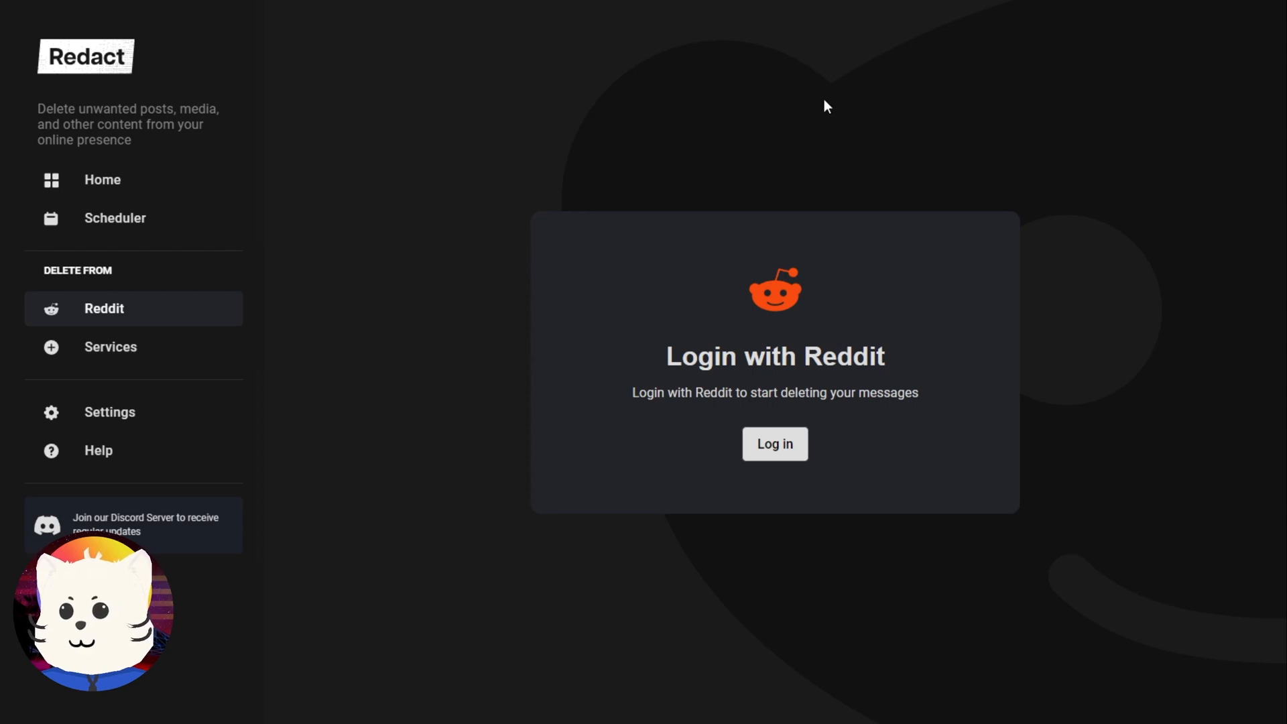
click(772, 444)
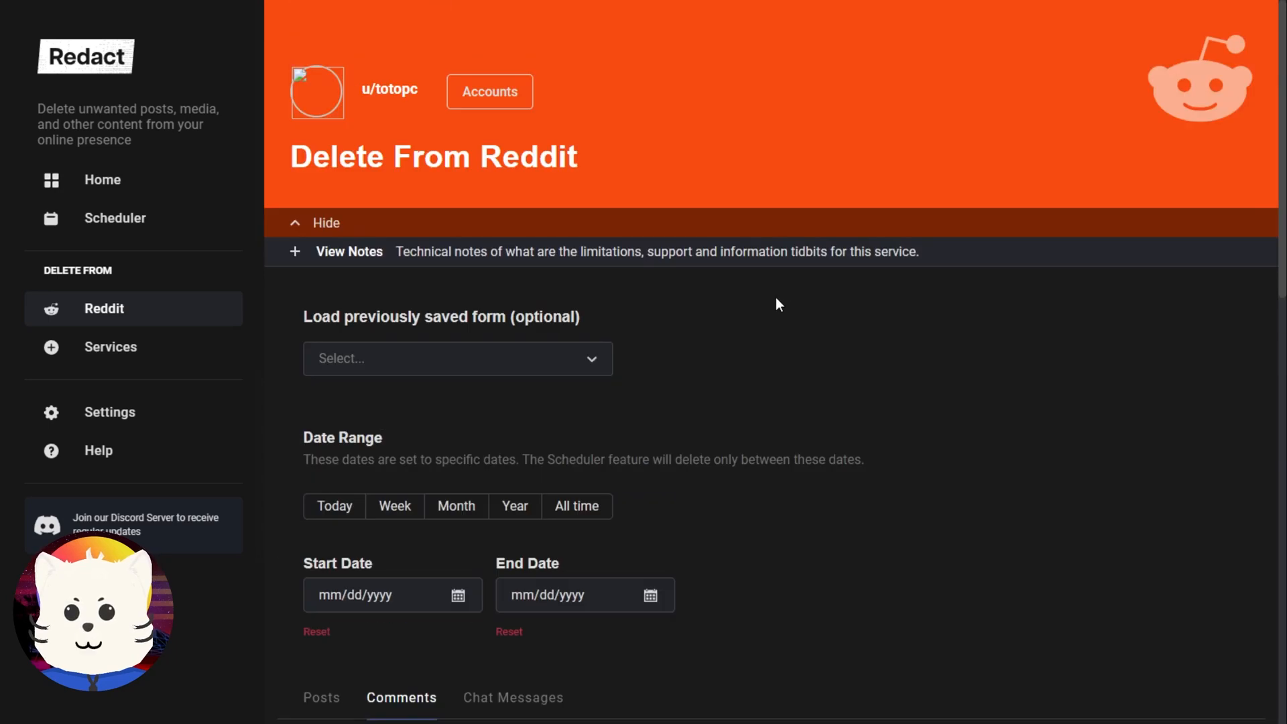
Scroll through the Delete From Reddit form and check the saved-form dropdown.
scroll(down, 3)
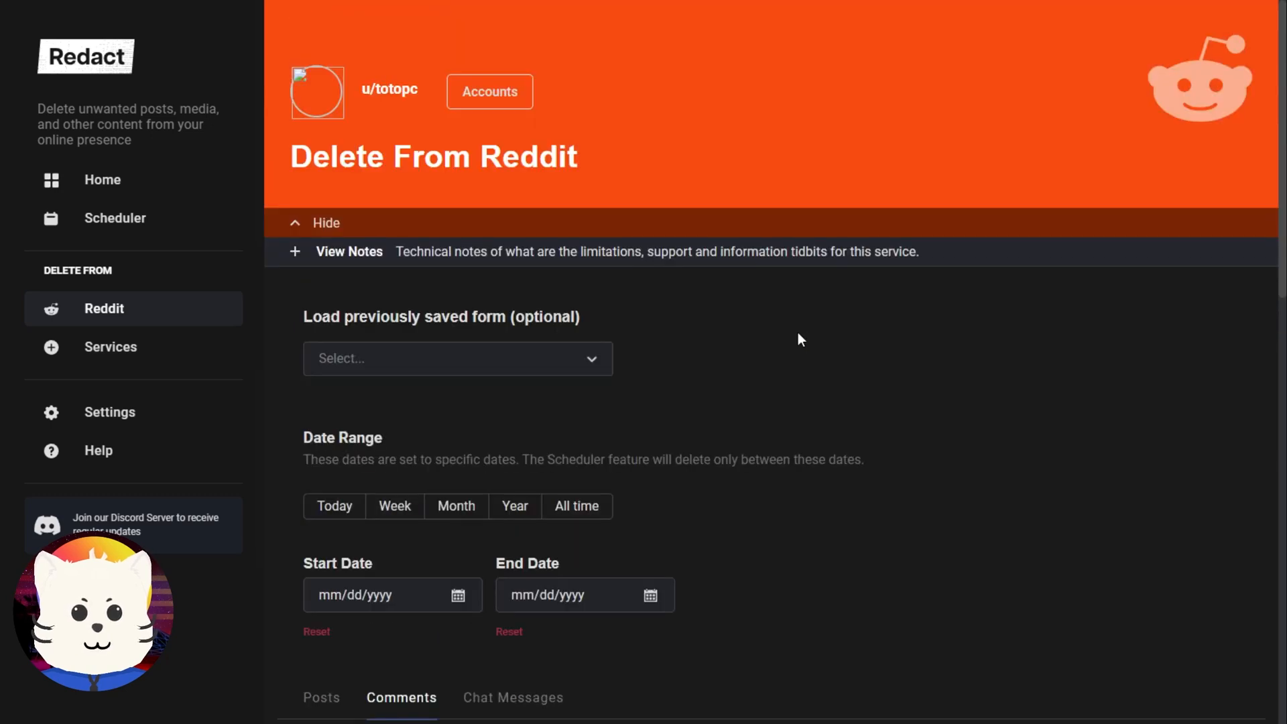
scroll(down, 3)
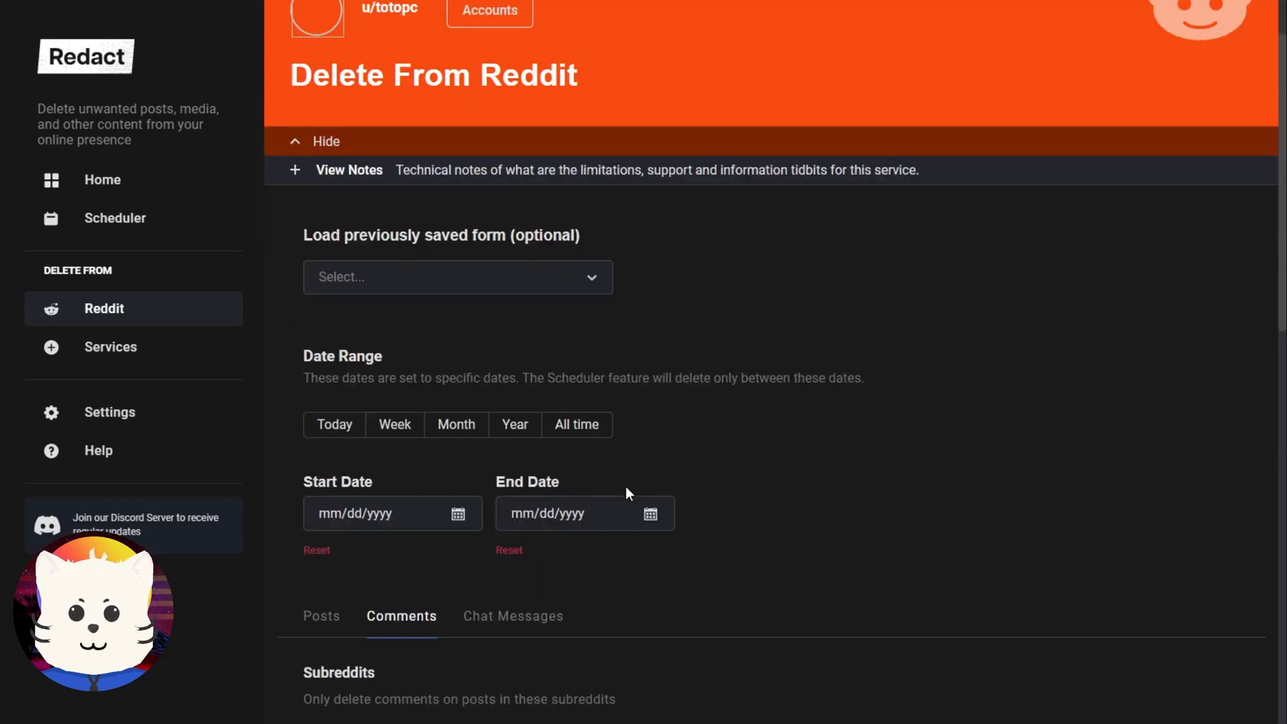
scroll(down, 3)
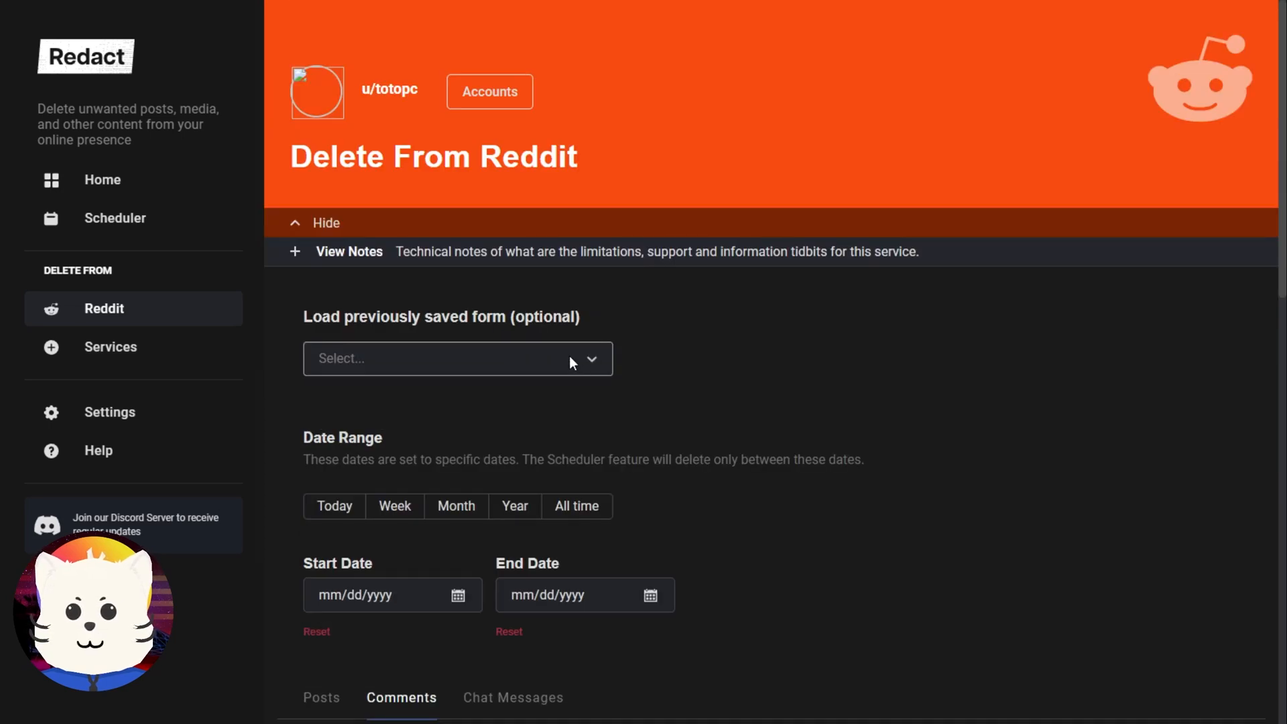
click(457, 358)
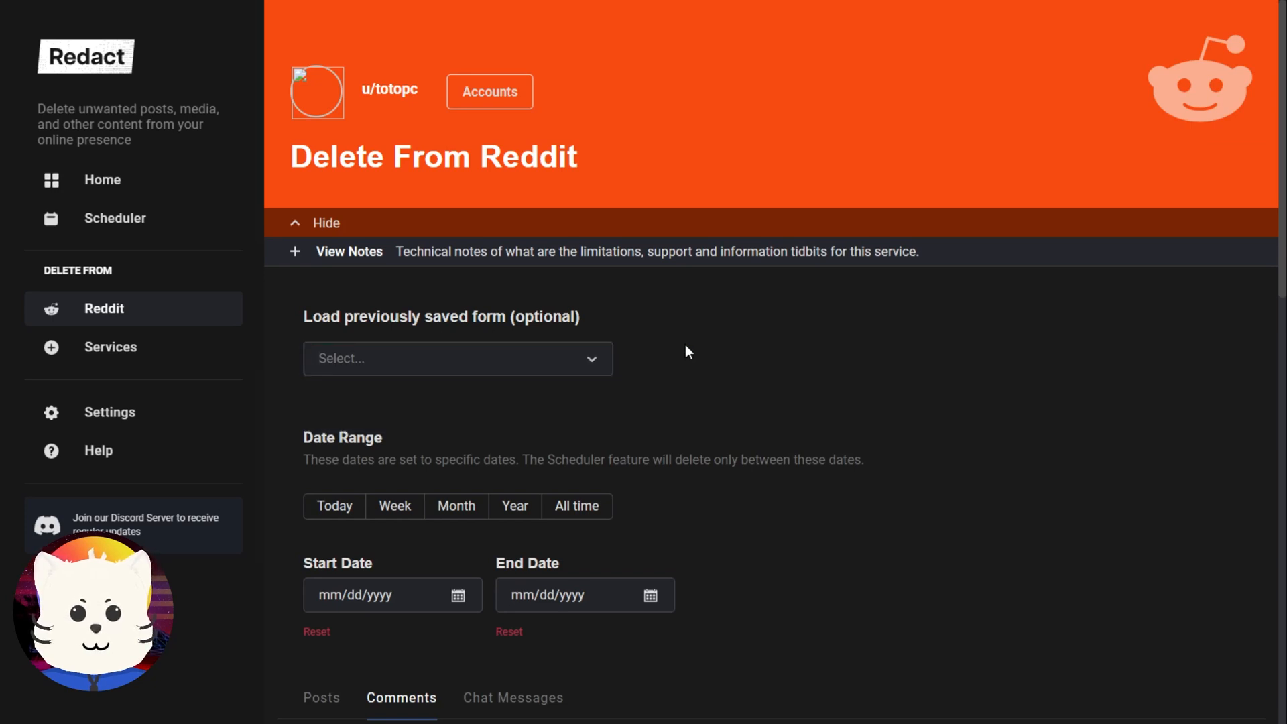
Look at the Chat Messages filters, then switch the form back to Posts.
scroll(down, 3)
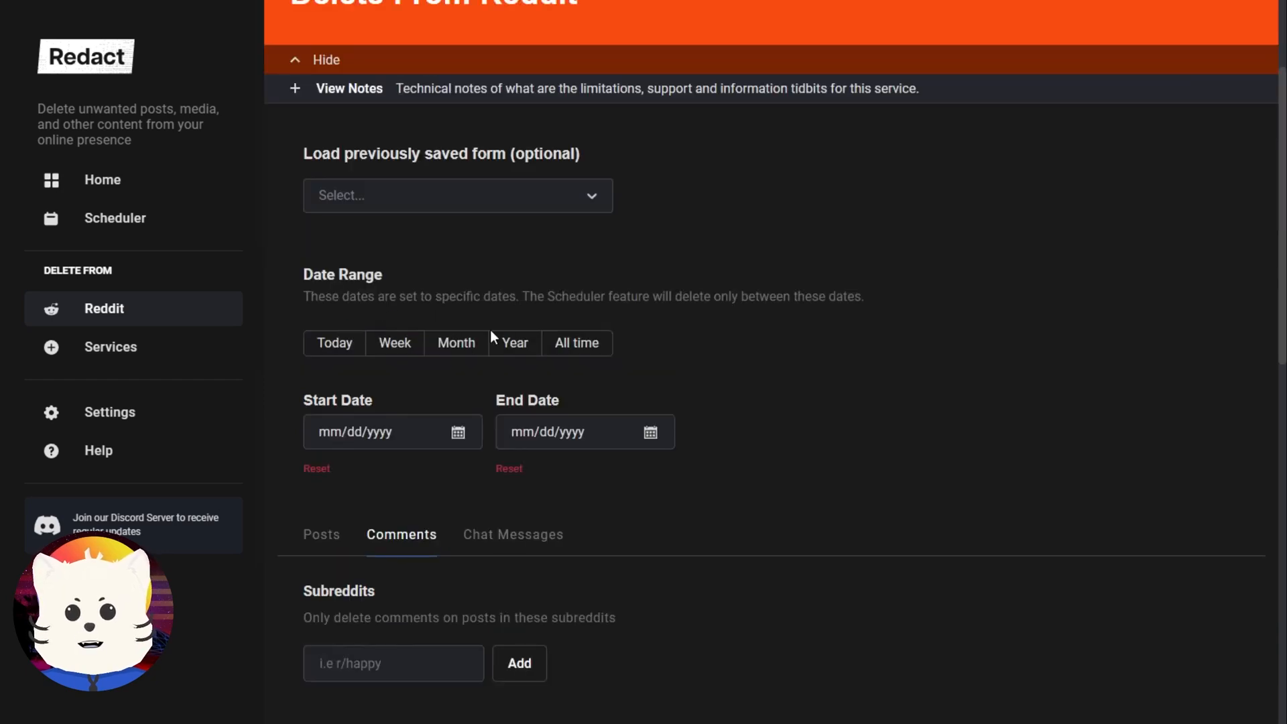
mouse_move(563, 476)
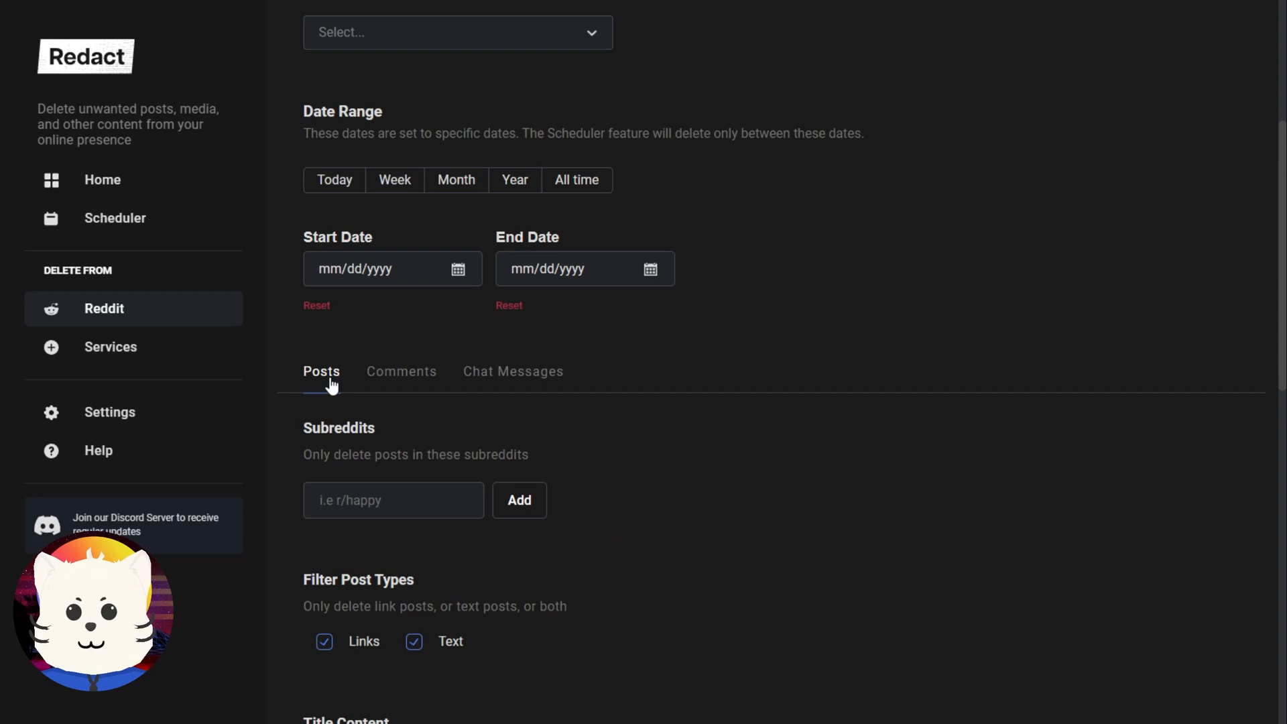
scroll(down, 3)
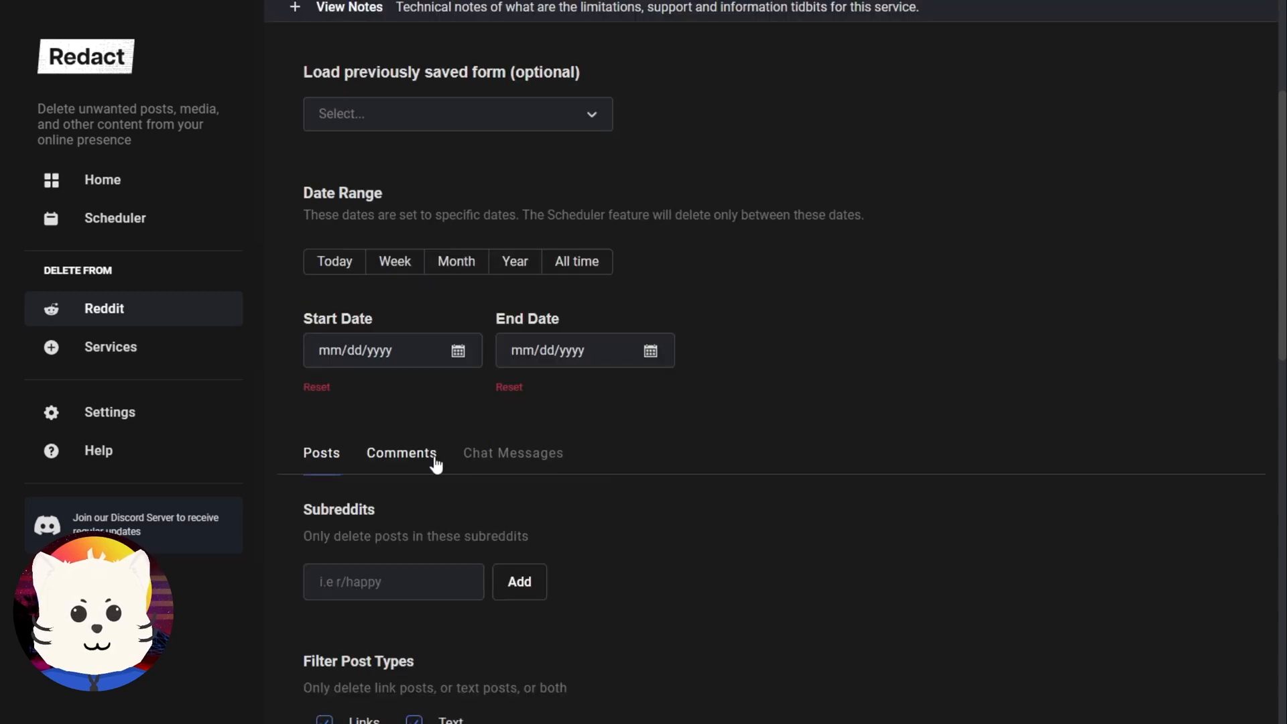
click(512, 452)
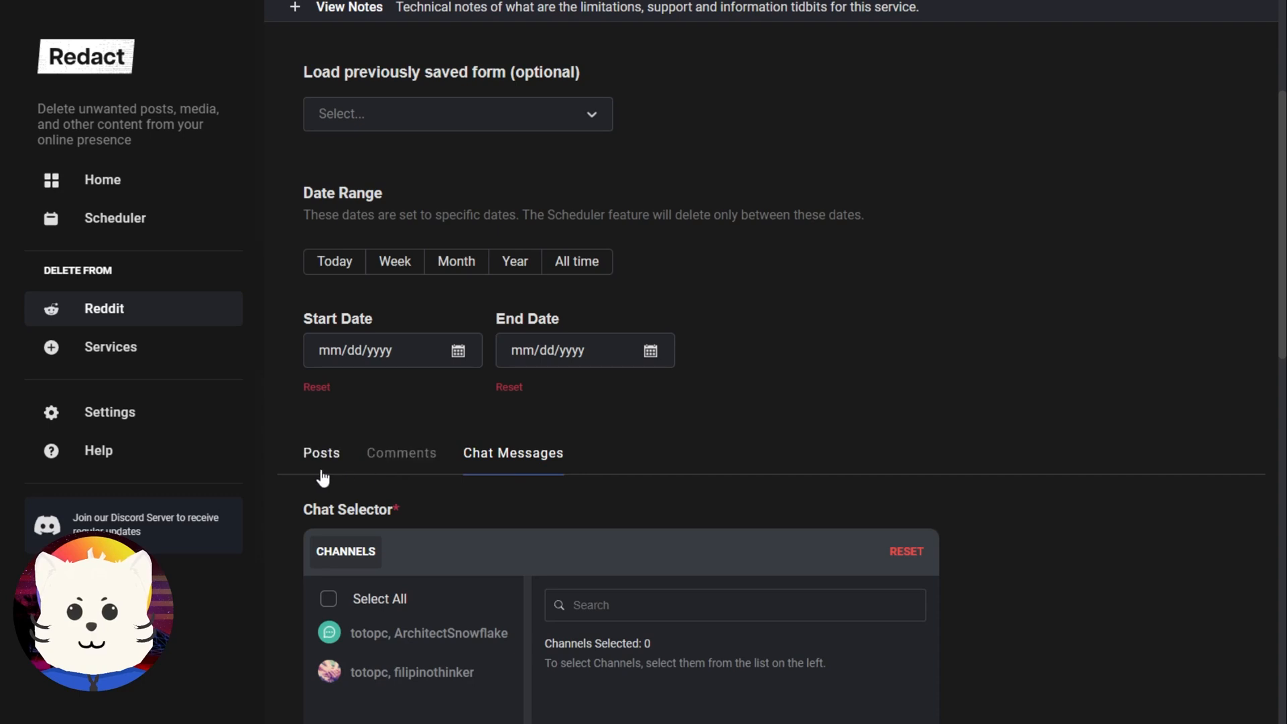
click(321, 452)
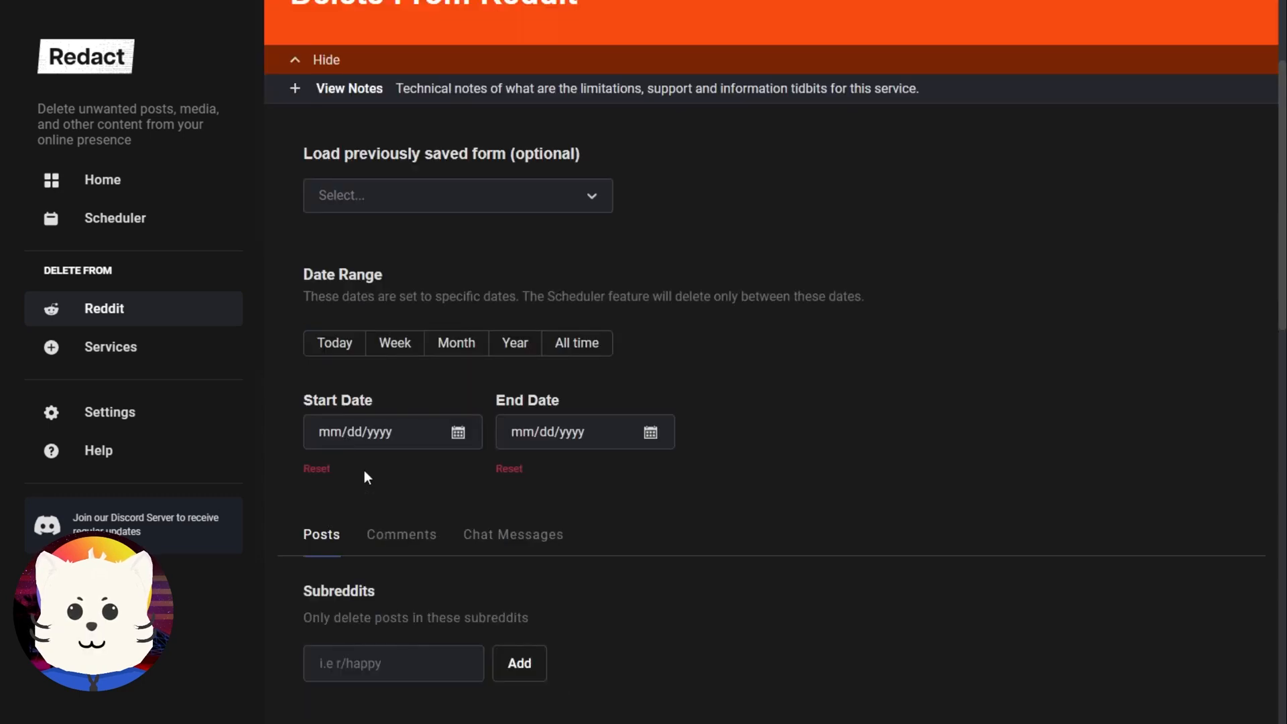
mouse_move(491, 427)
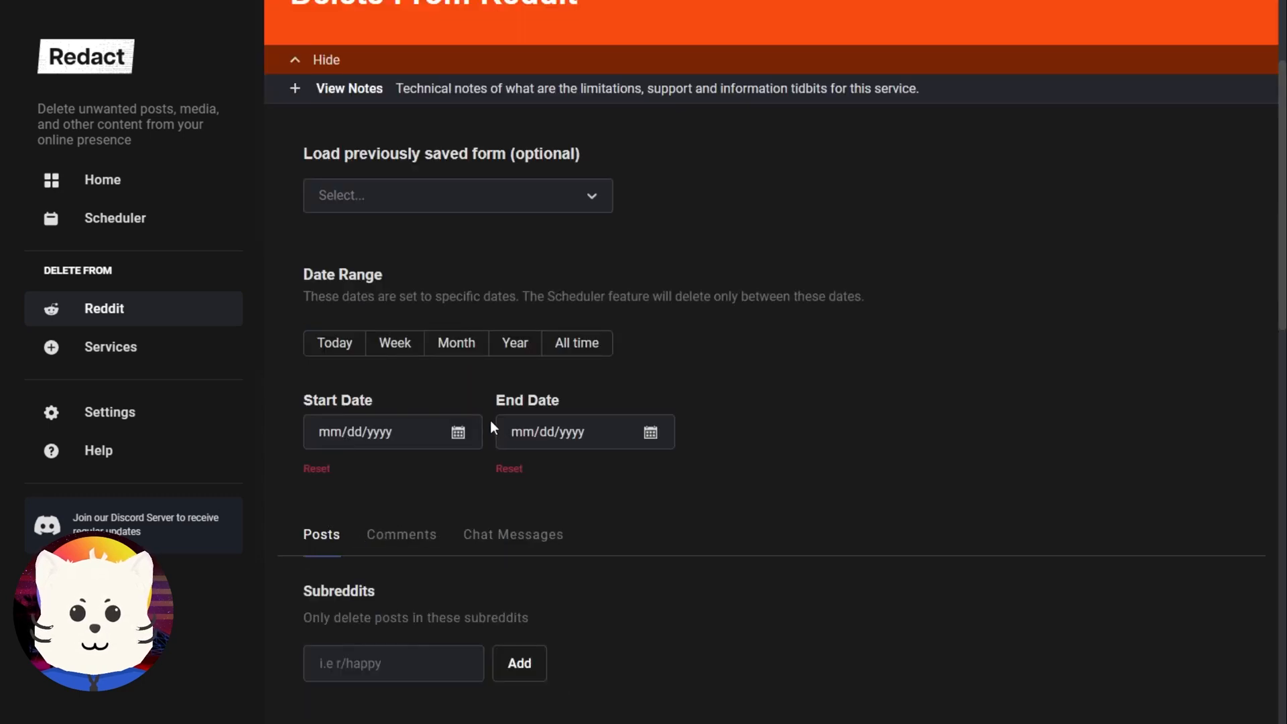
Set the deletion start date to January 1, 2020.
click(457, 431)
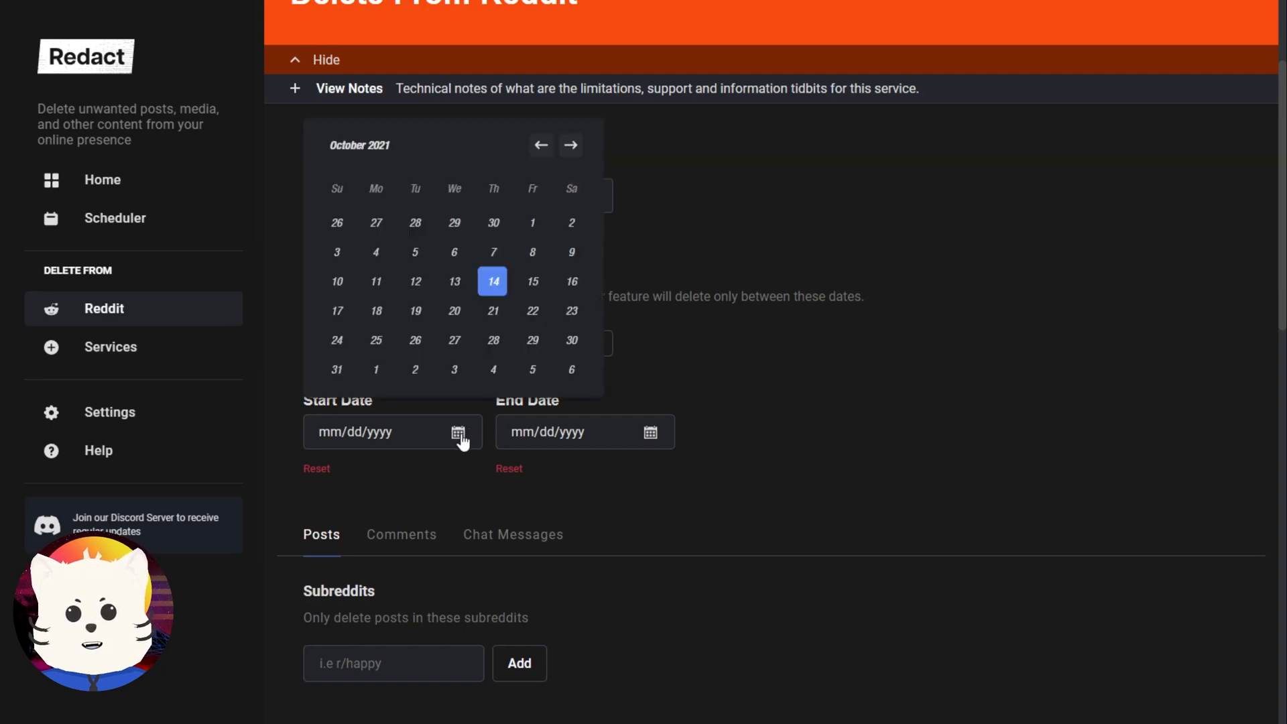
click(359, 145)
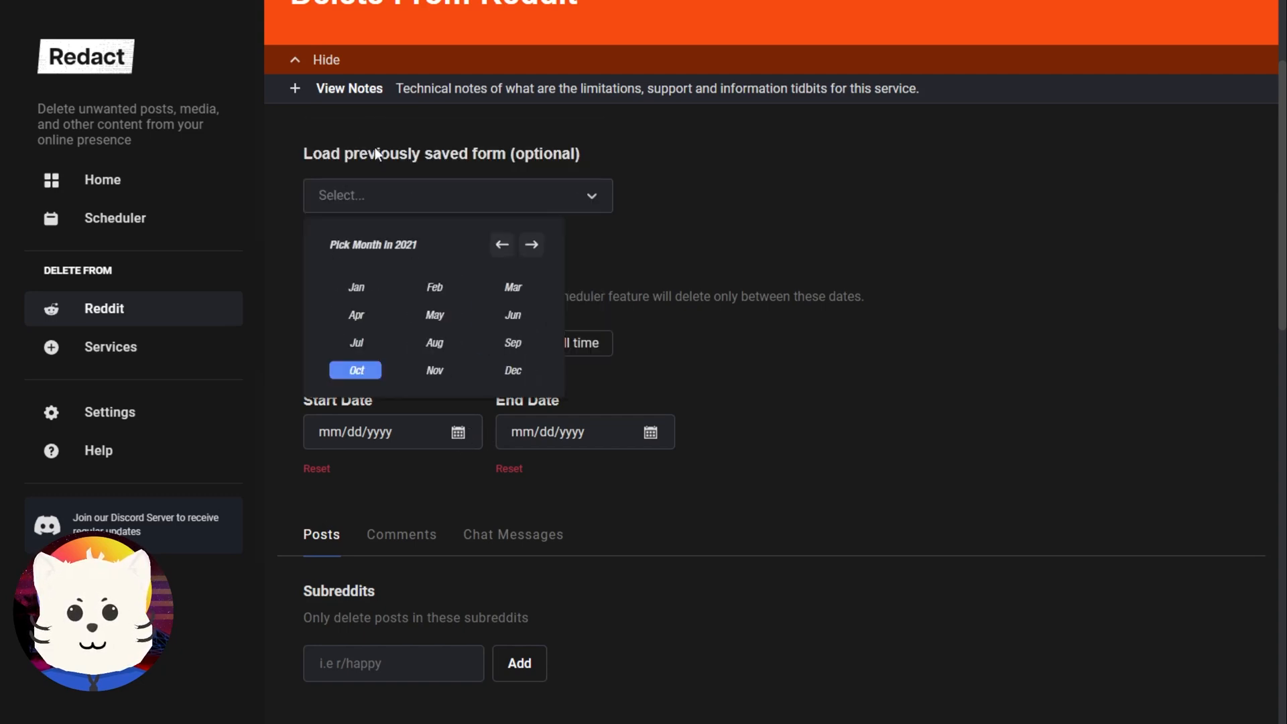
click(502, 245)
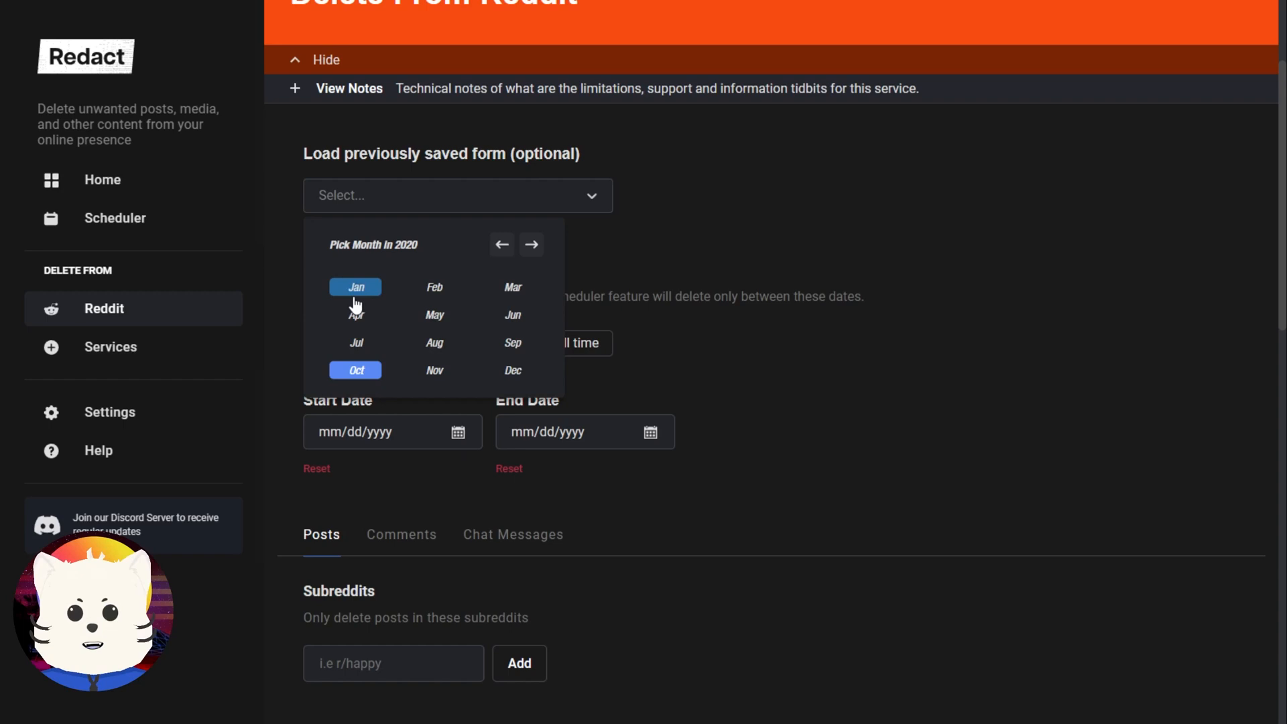
click(356, 287)
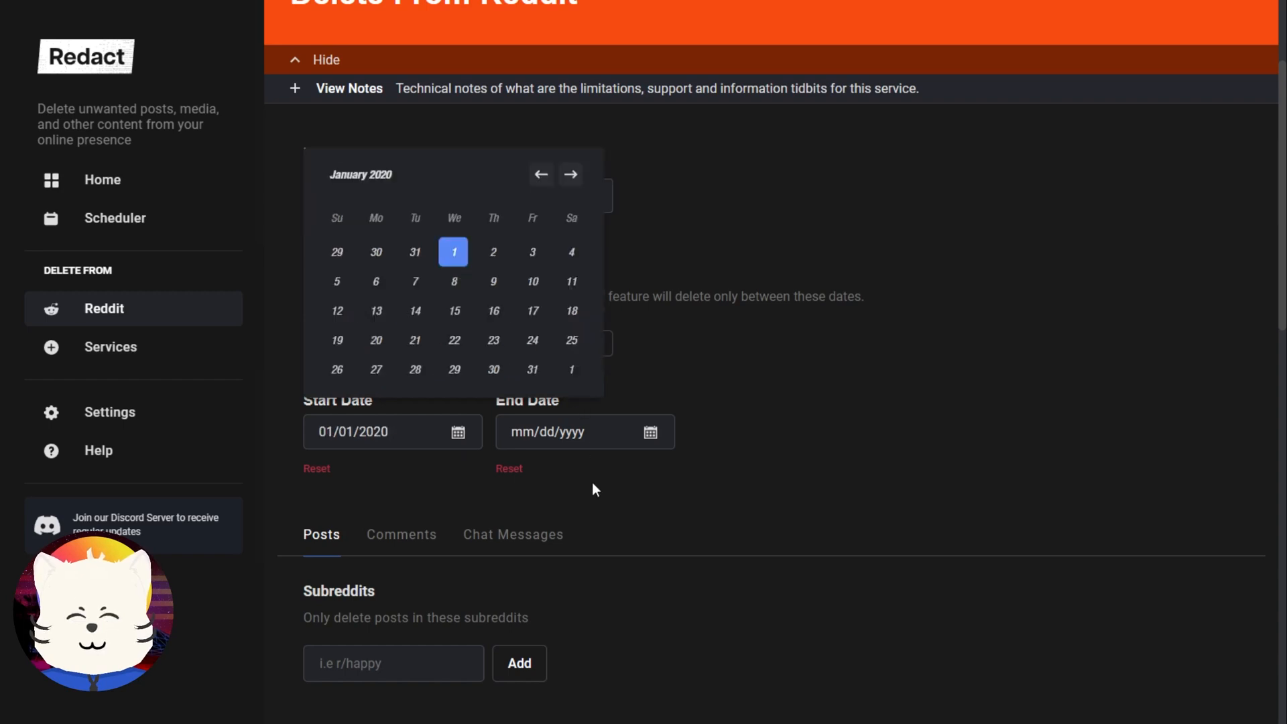
Choose the year 2020 in the end-date calendar.
click(650, 431)
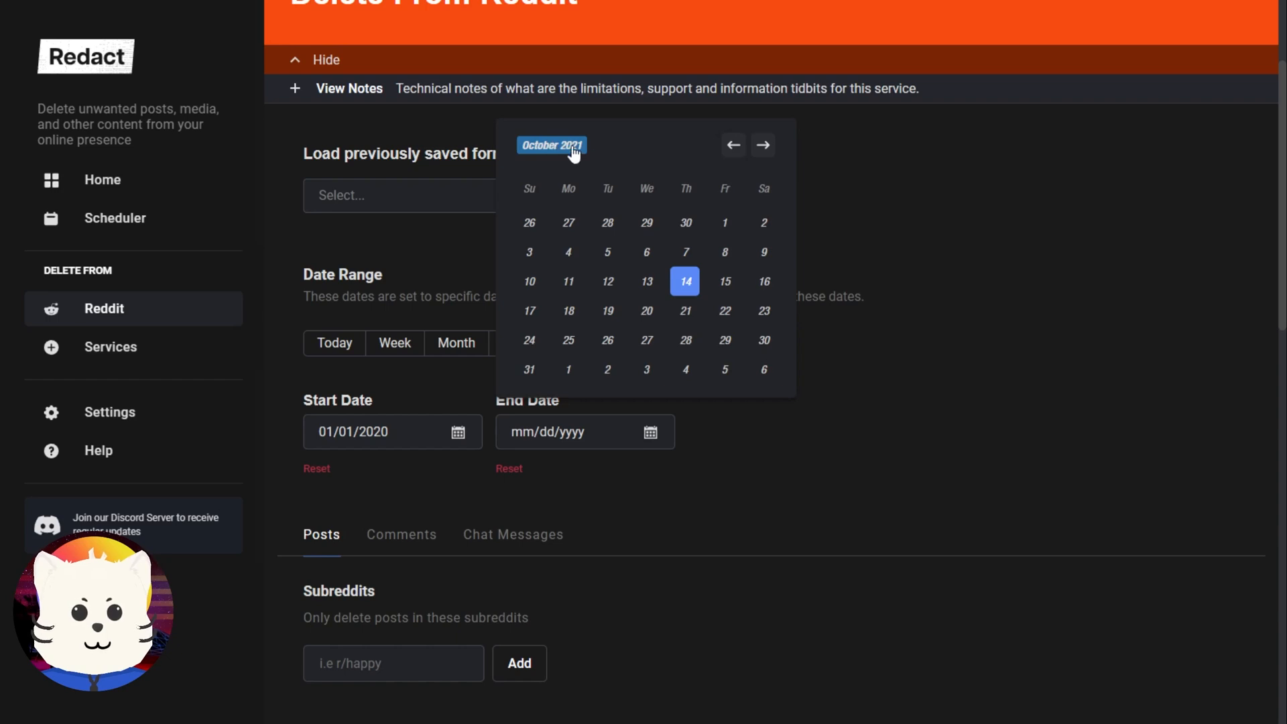
mouse_move(561, 151)
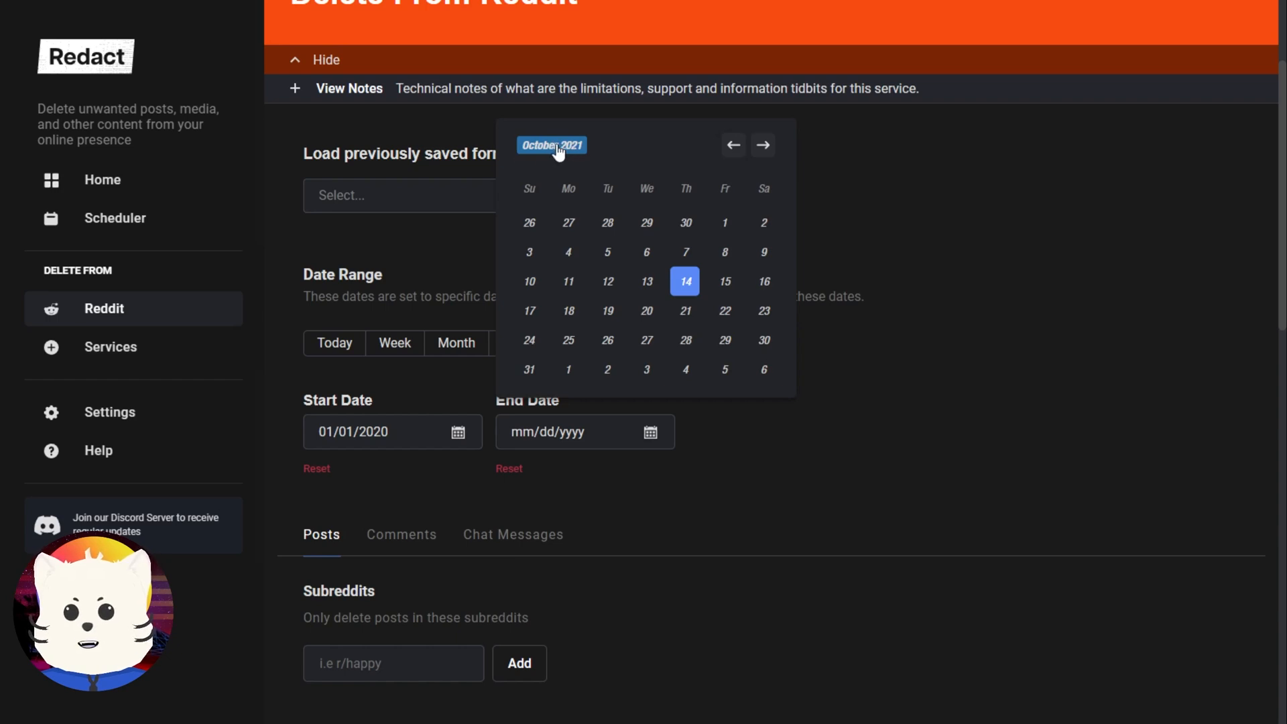
click(551, 145)
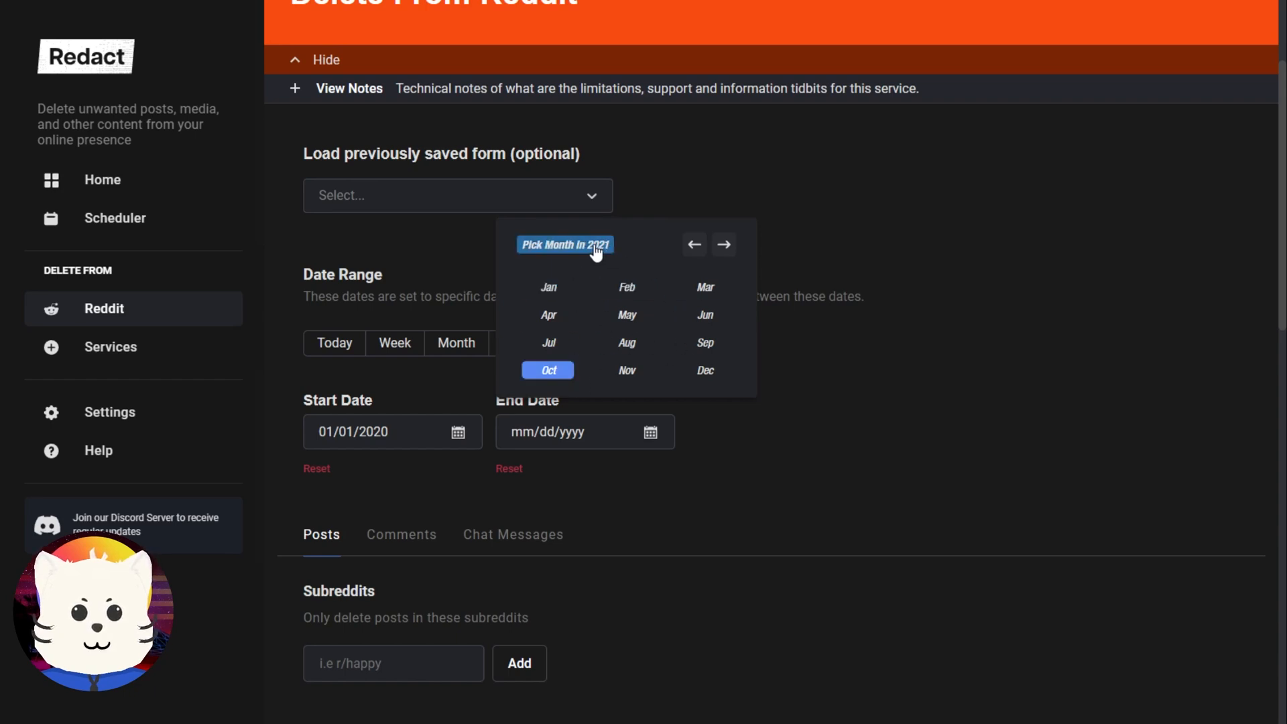
click(564, 245)
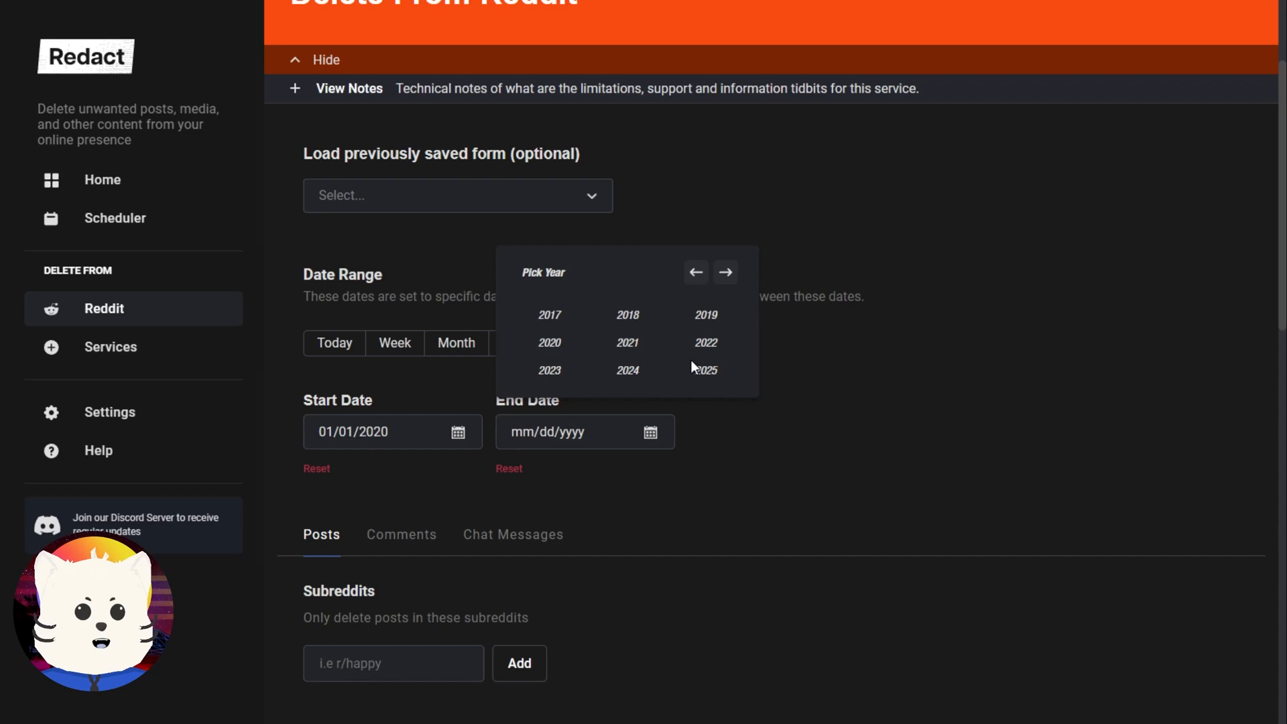
click(549, 343)
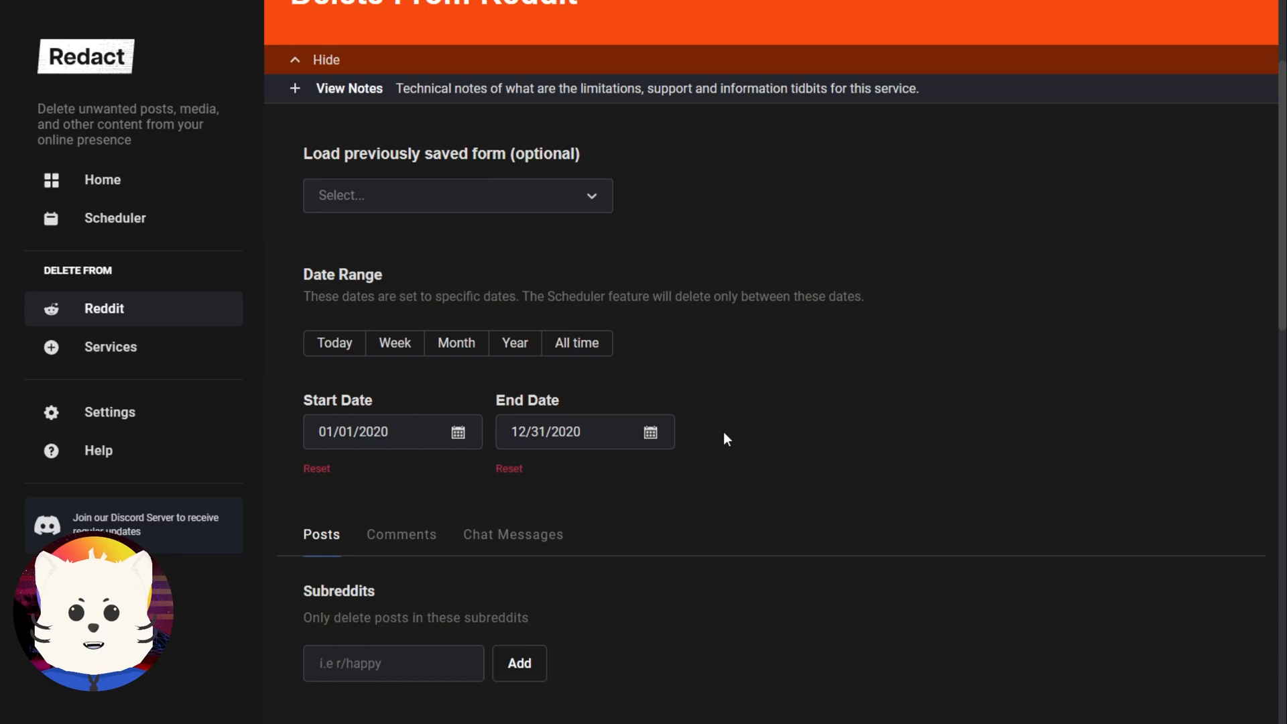
mouse_move(593, 467)
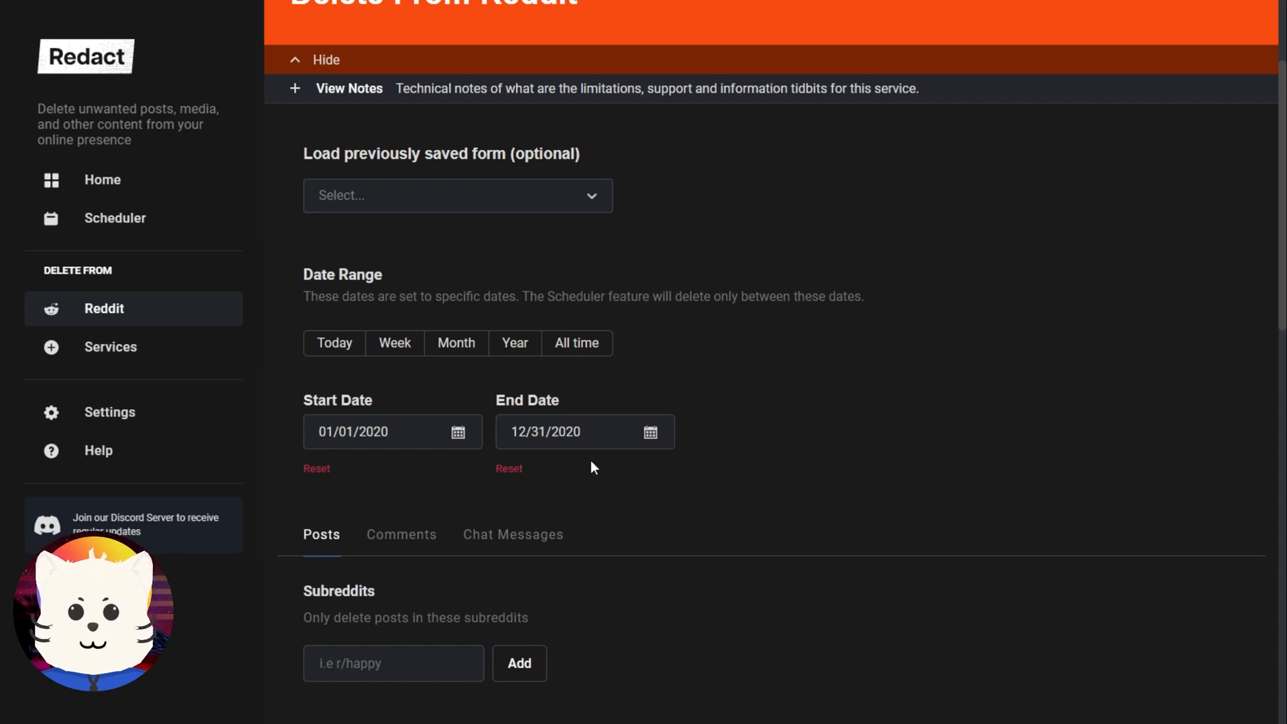
mouse_move(627, 410)
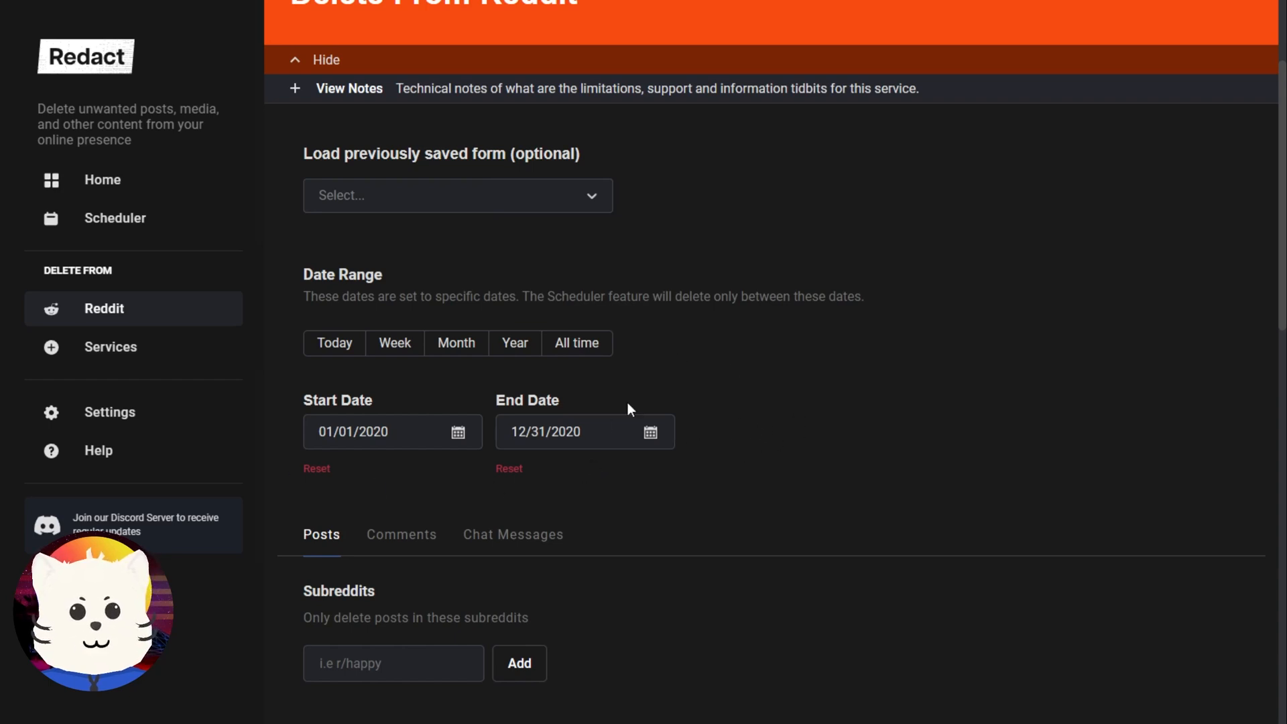
scroll(down, 3)
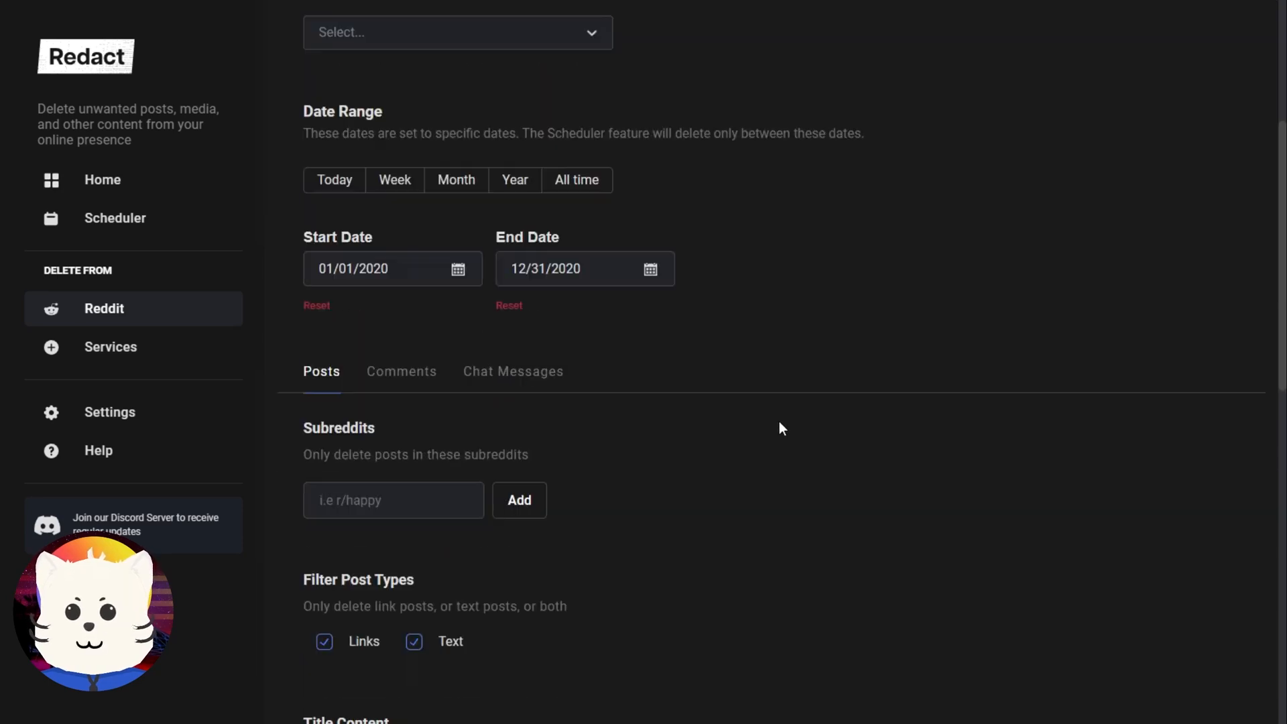
scroll(down, 3)
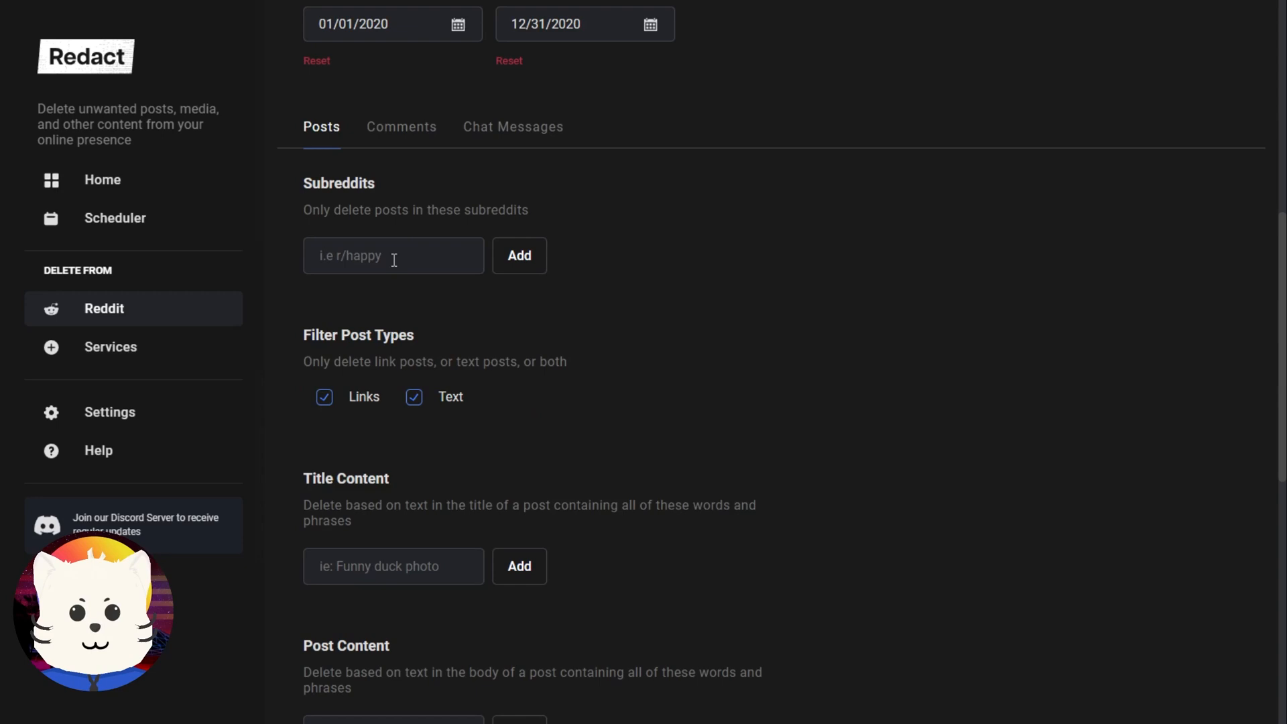
click(394, 256)
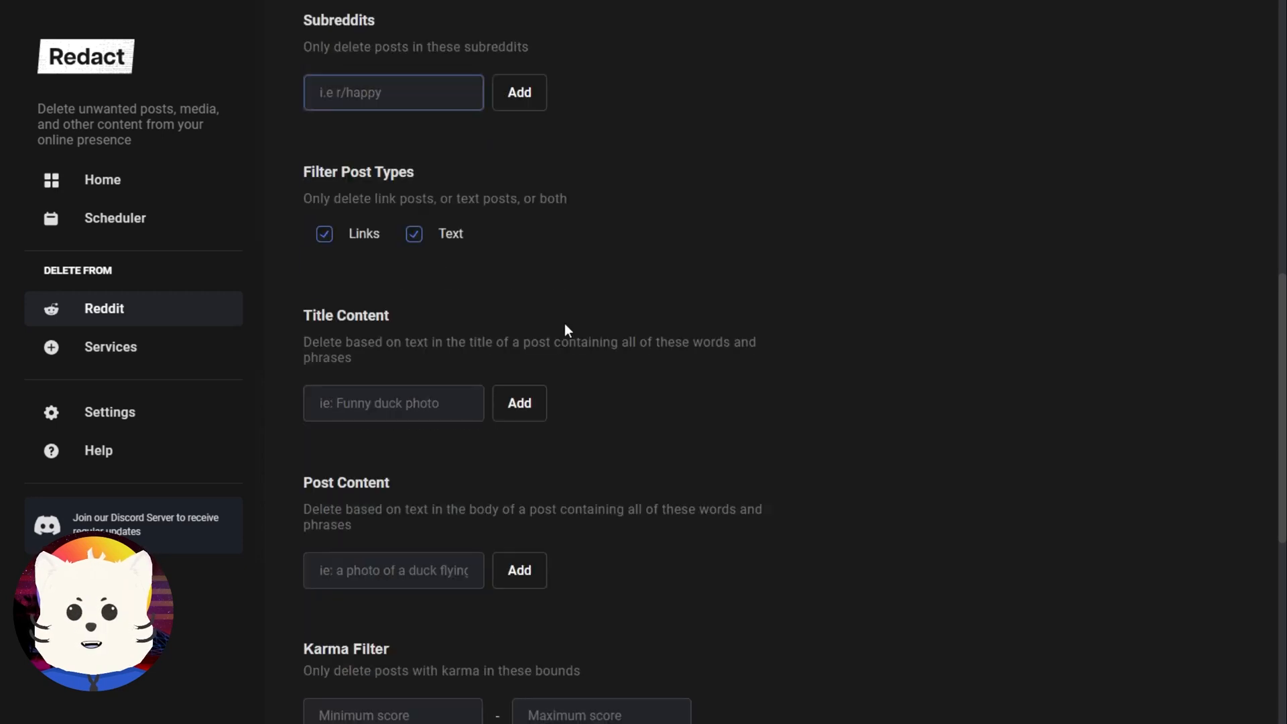
scroll(down, 3)
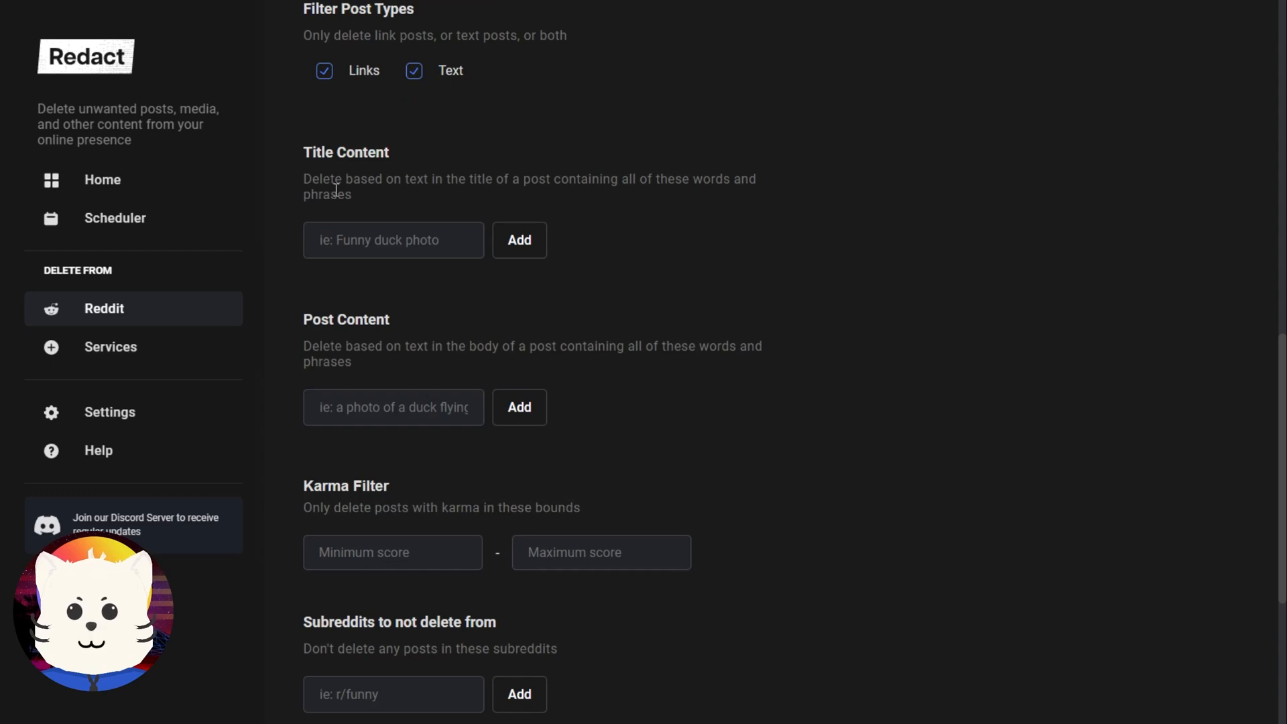
scroll(down, 3)
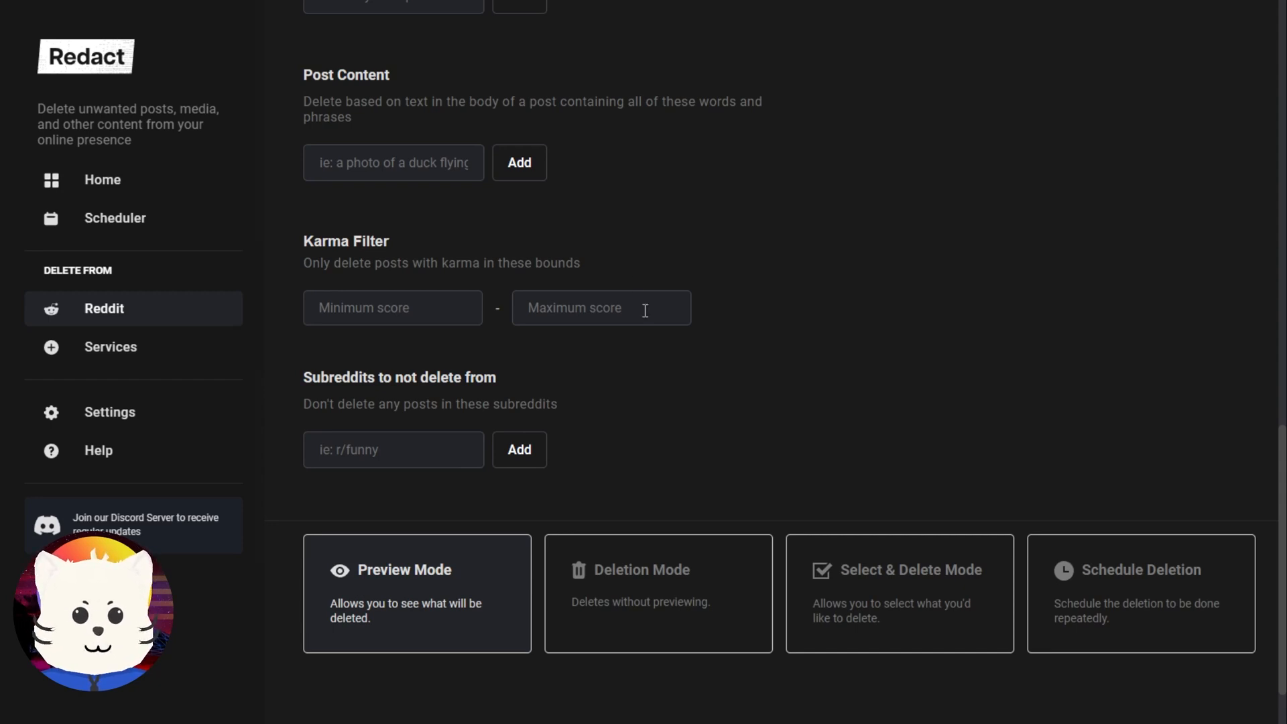
scroll(down, 3)
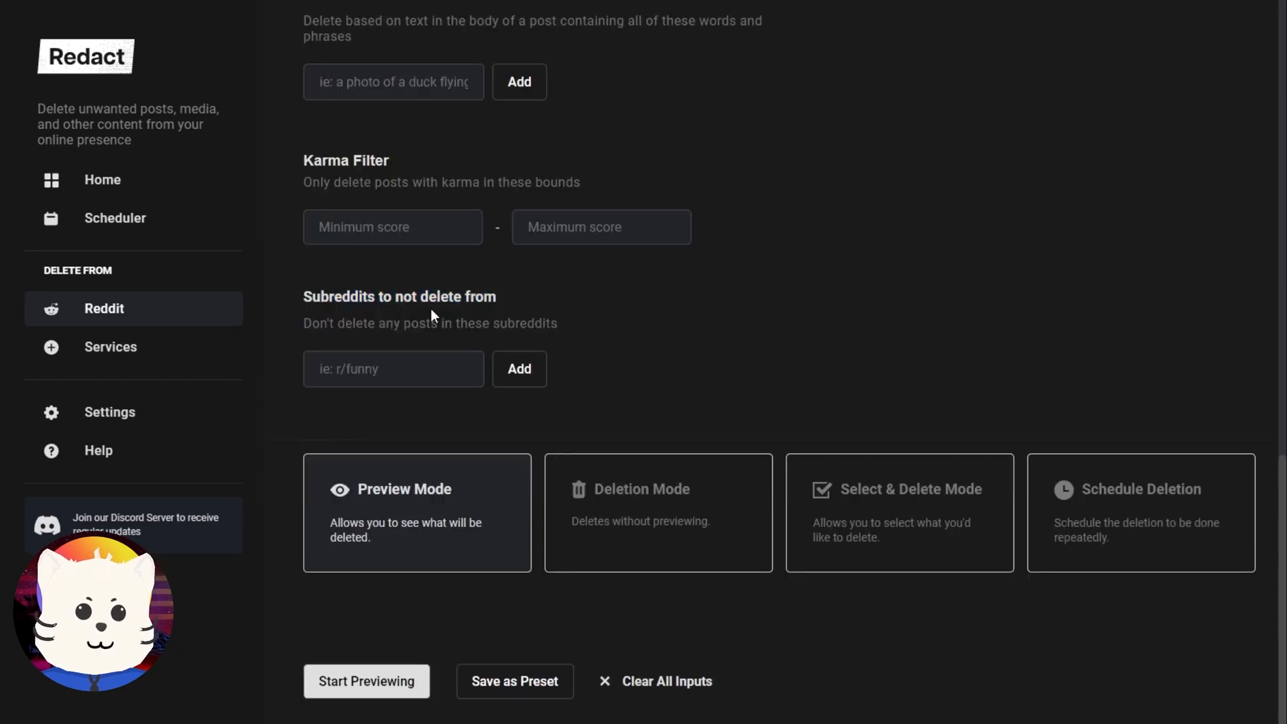
drag(306, 297, 509, 323)
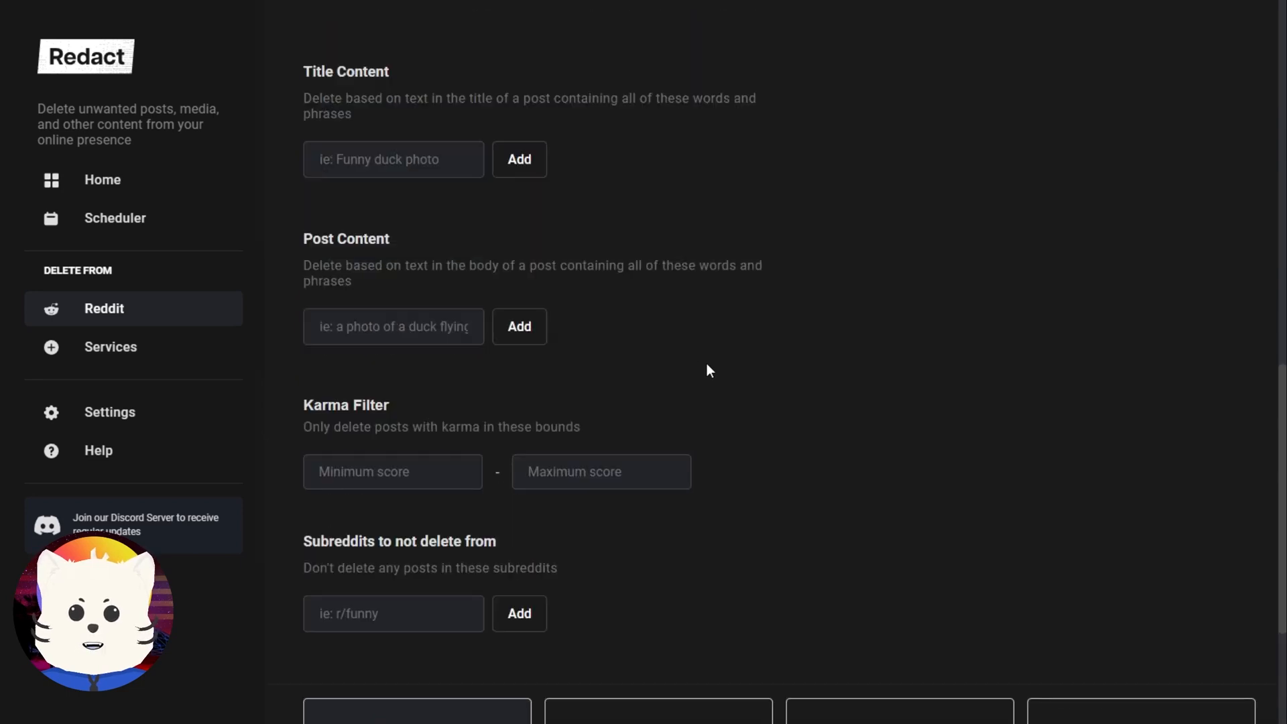
scroll(down, 3)
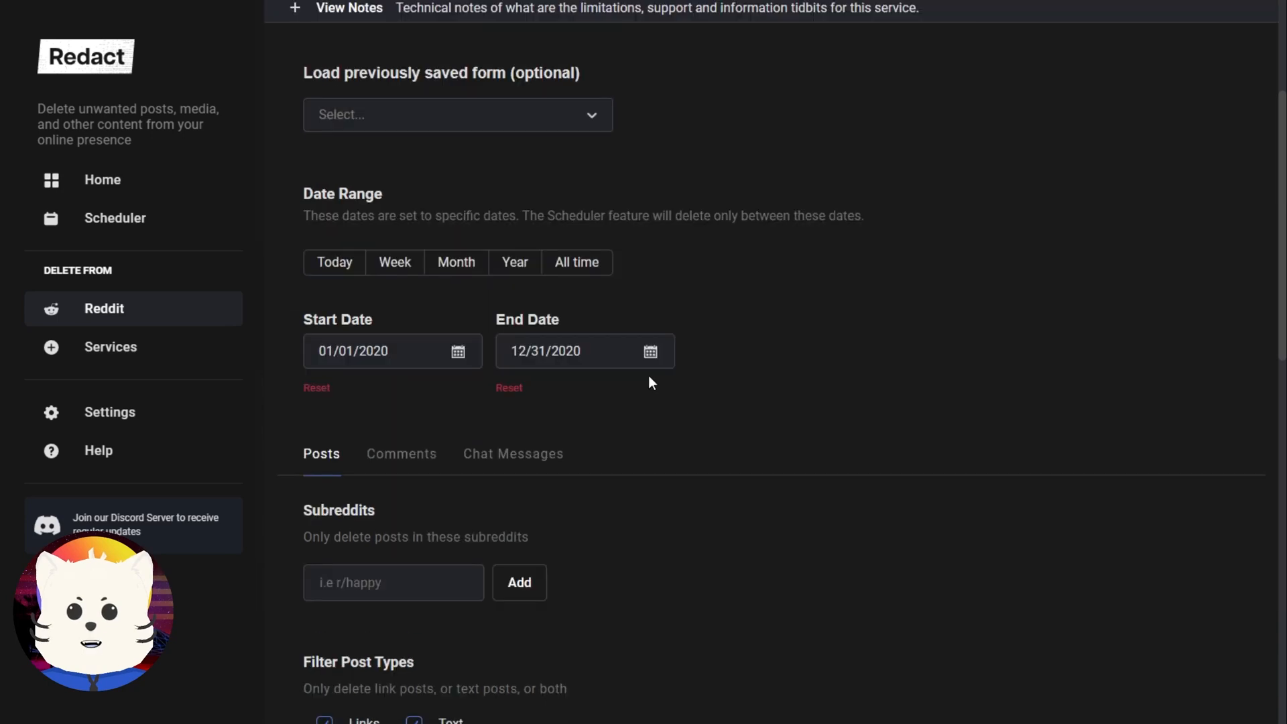
mouse_move(687, 395)
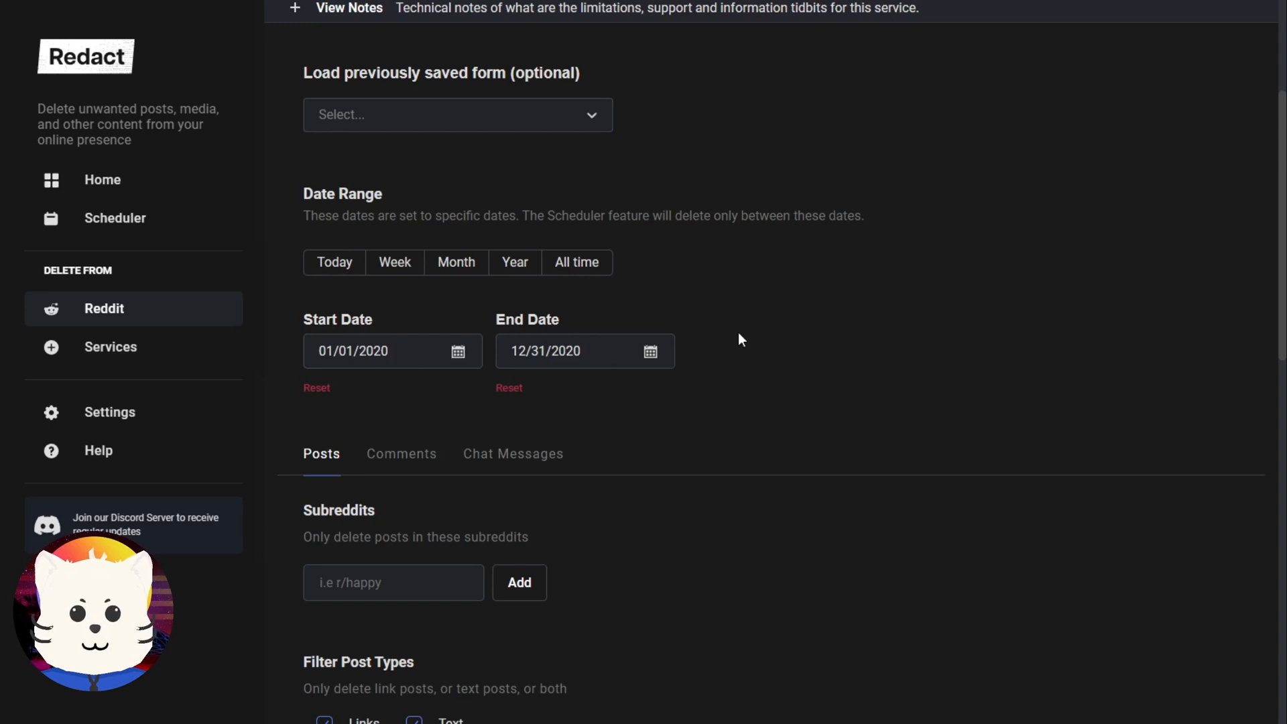
scroll(down, 3)
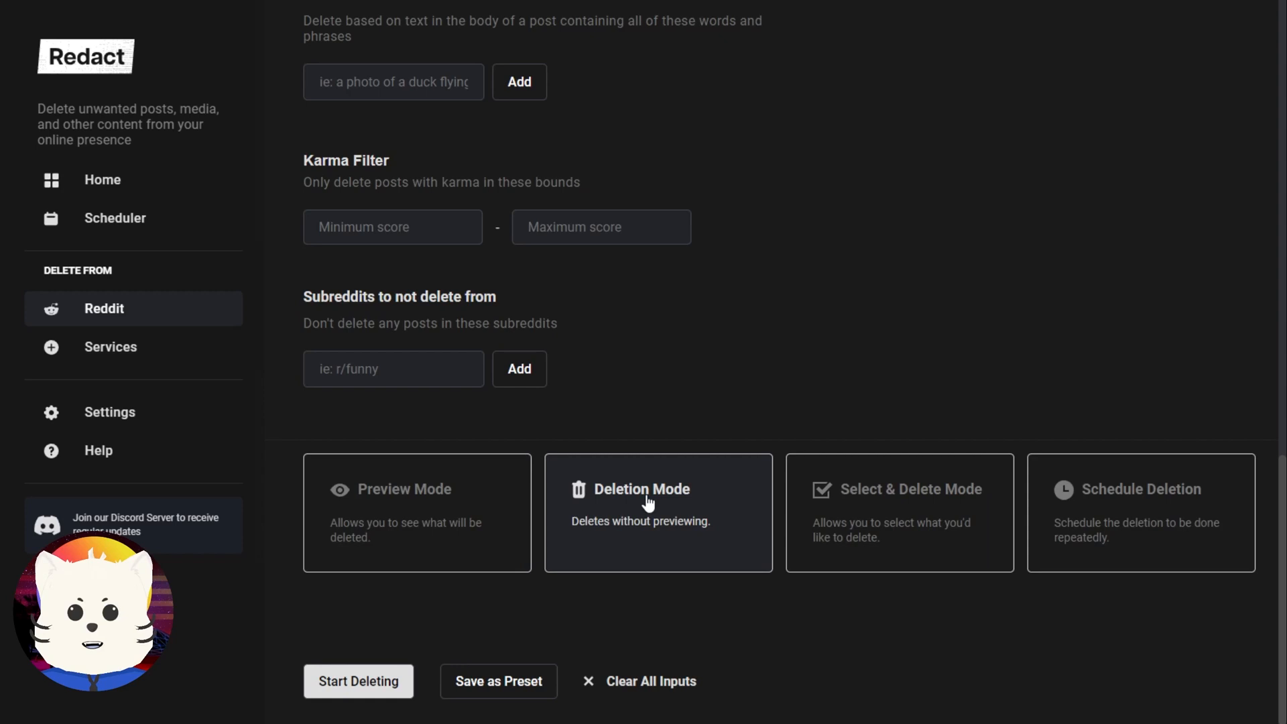
mouse_move(701, 438)
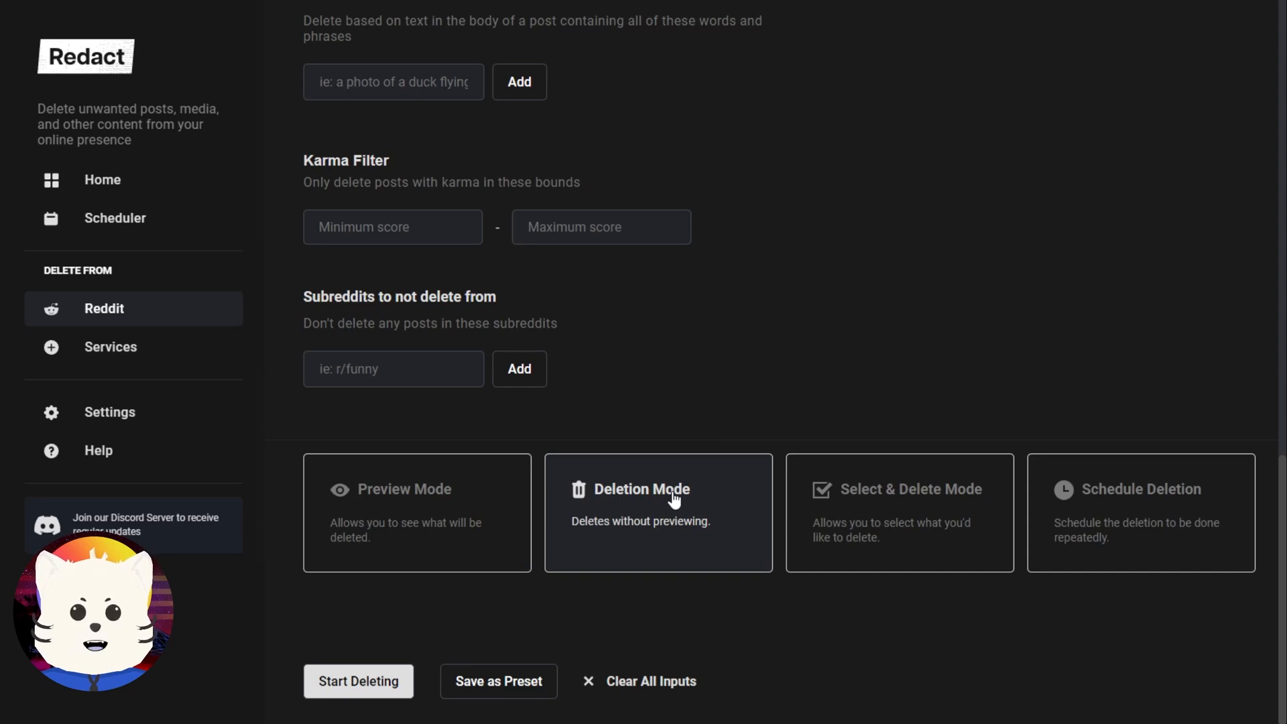
Switch to Deletion Mode without previewing and start deleting, bringing up the confirmation prompt.
click(899, 512)
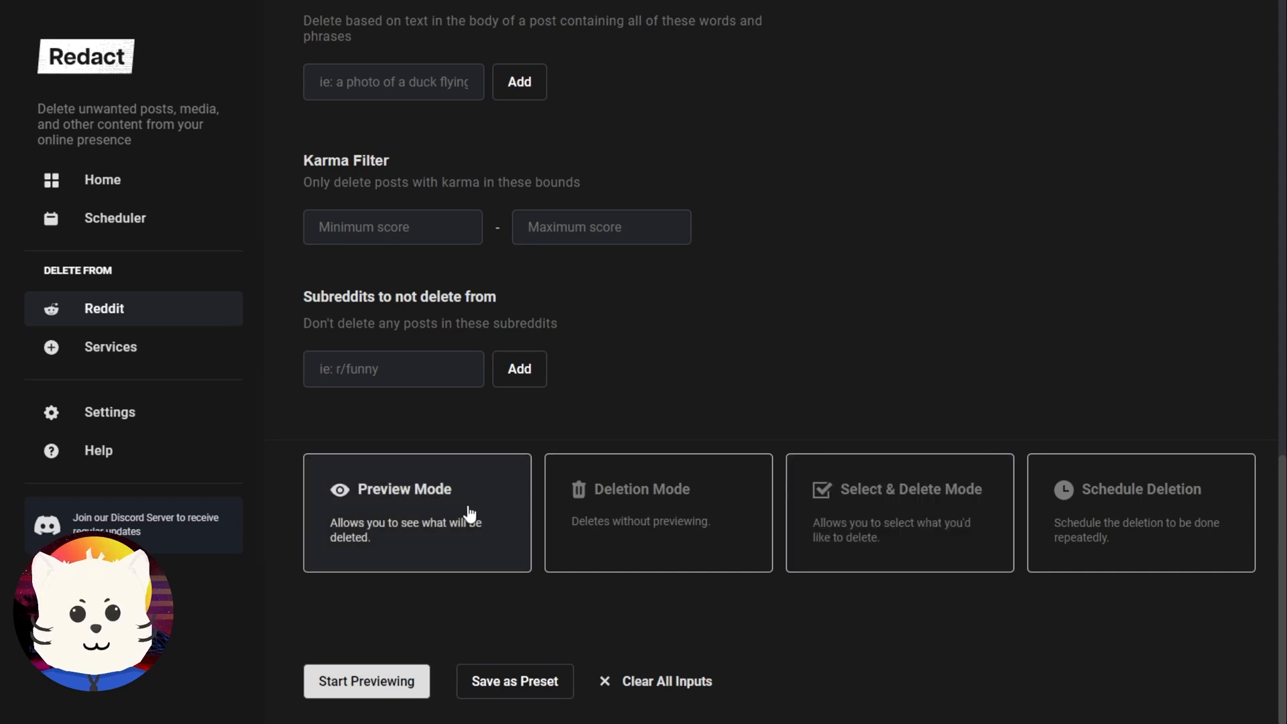
mouse_move(679, 551)
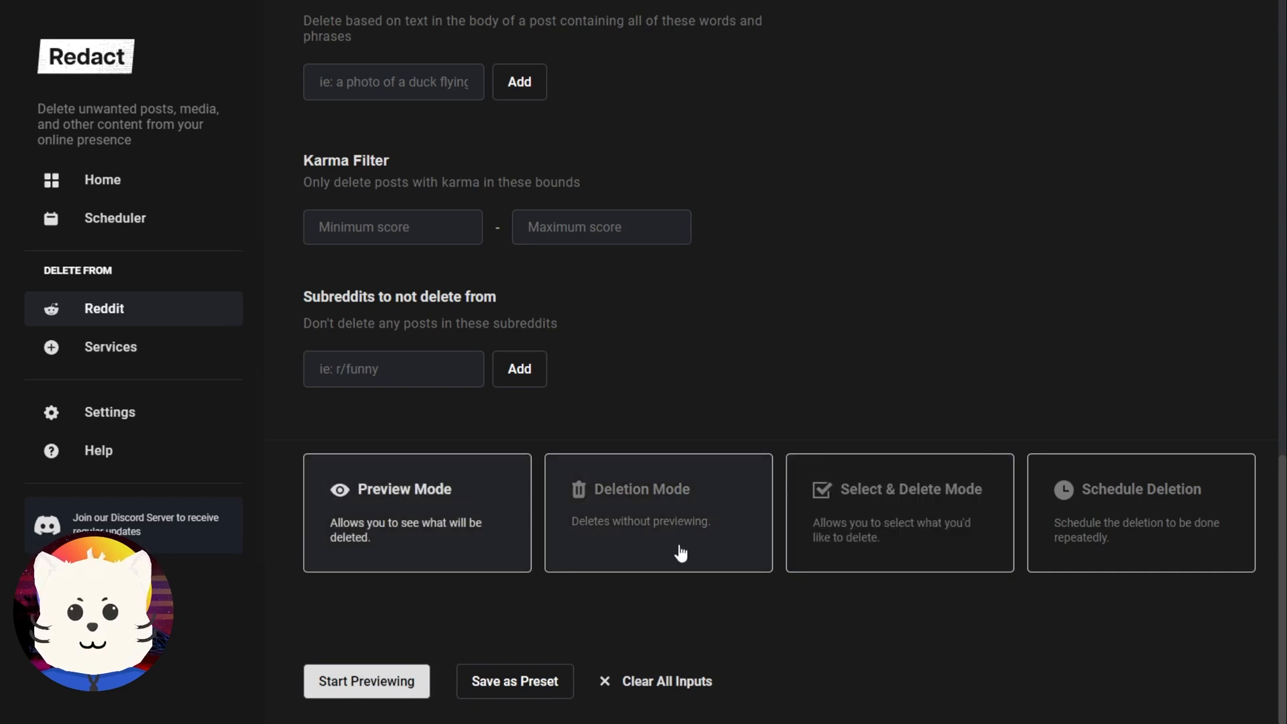
mouse_move(741, 389)
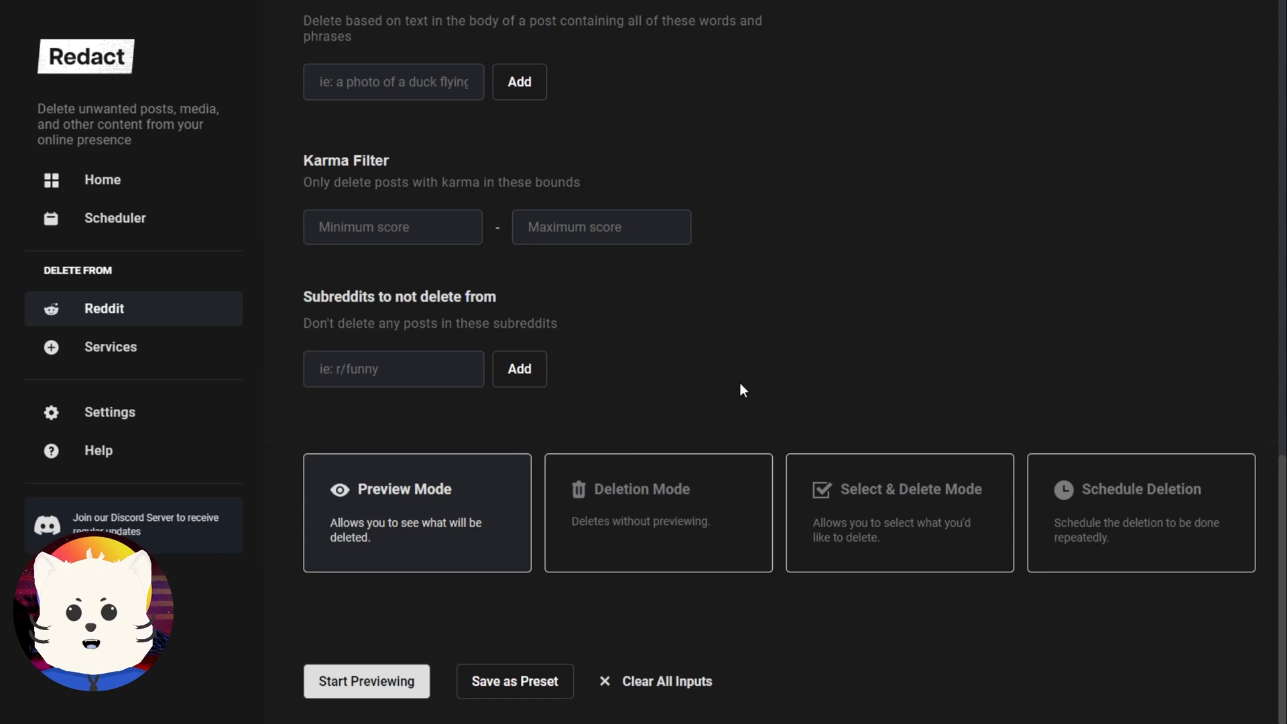
mouse_move(692, 515)
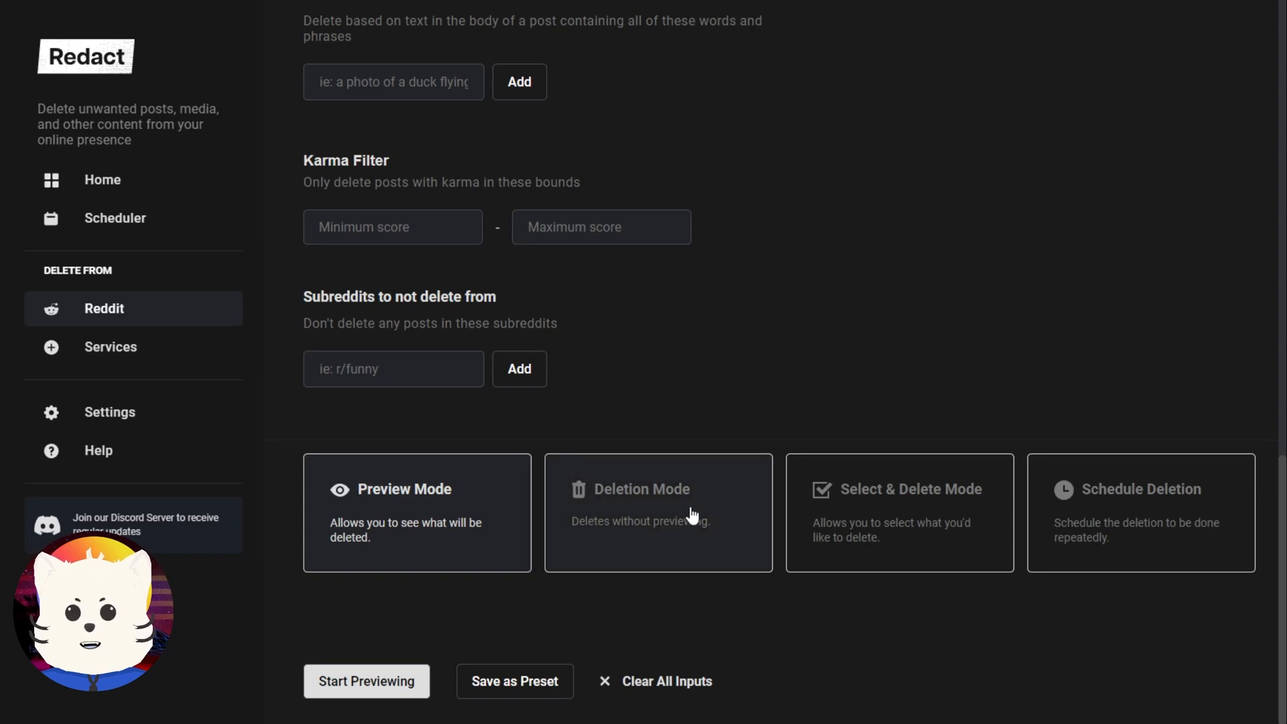
click(657, 509)
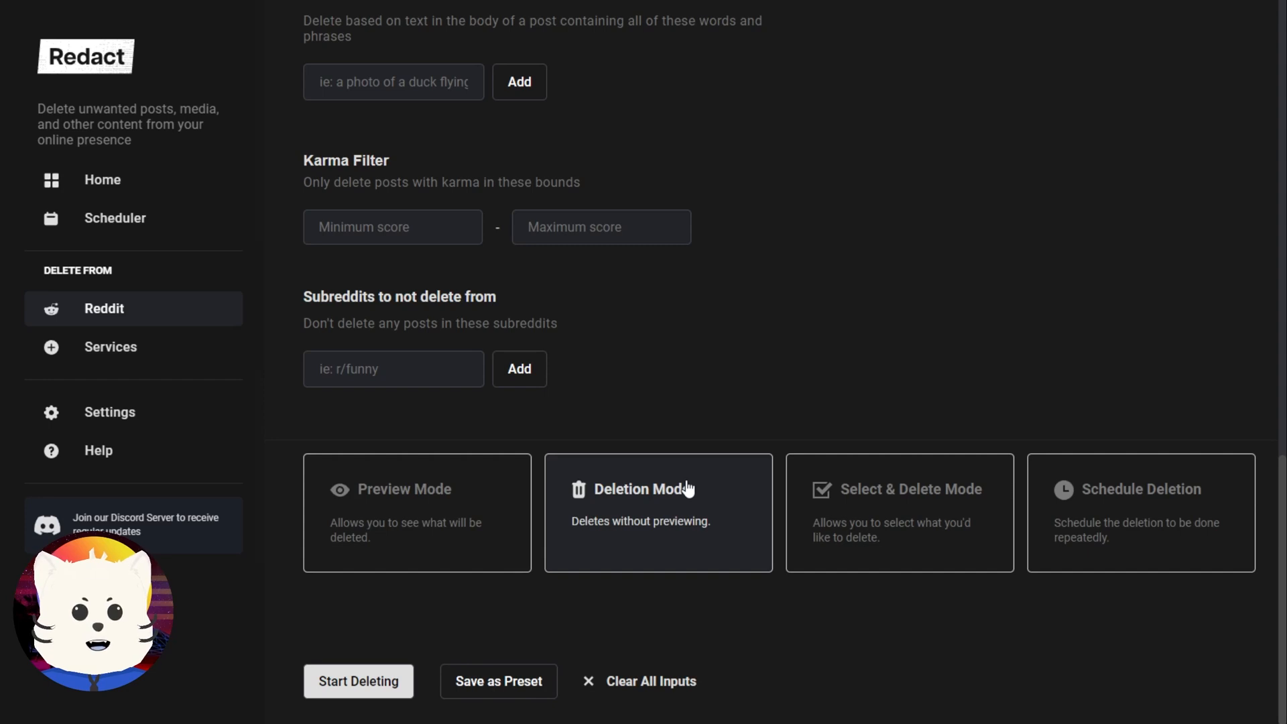
click(358, 680)
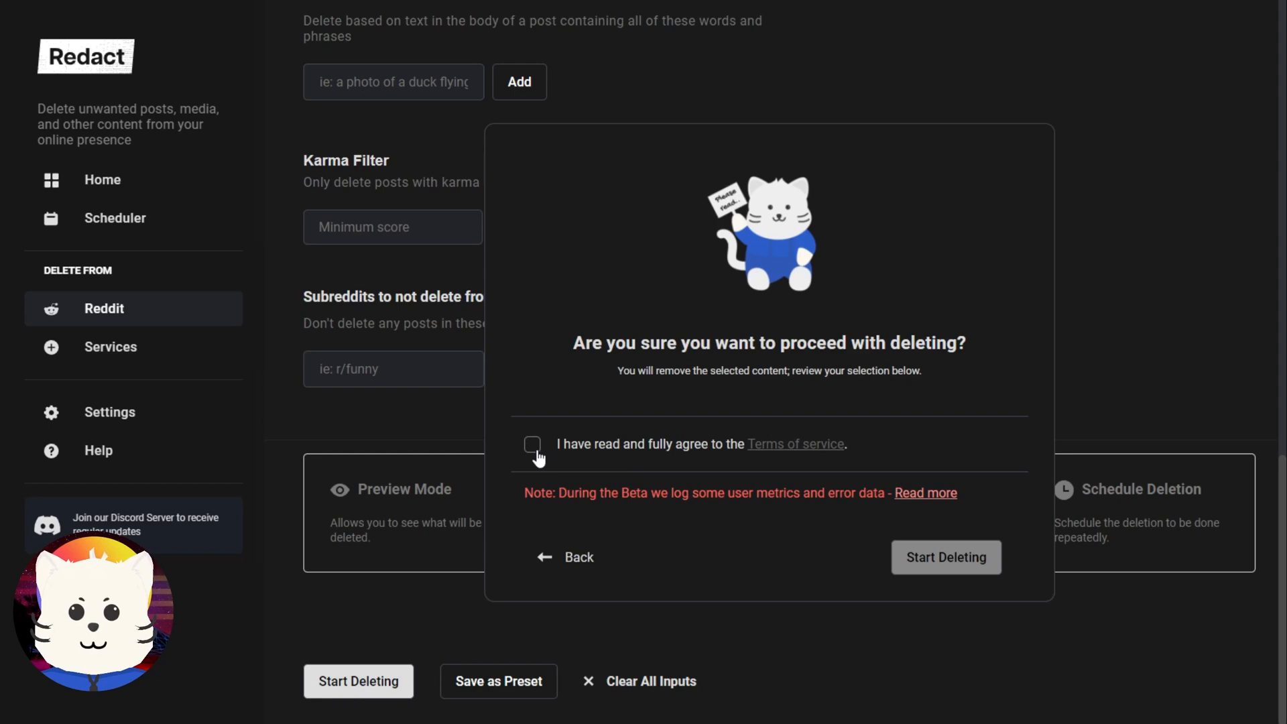
Agree to the Terms of Service and begin deleting the 2020 posts.
click(532, 443)
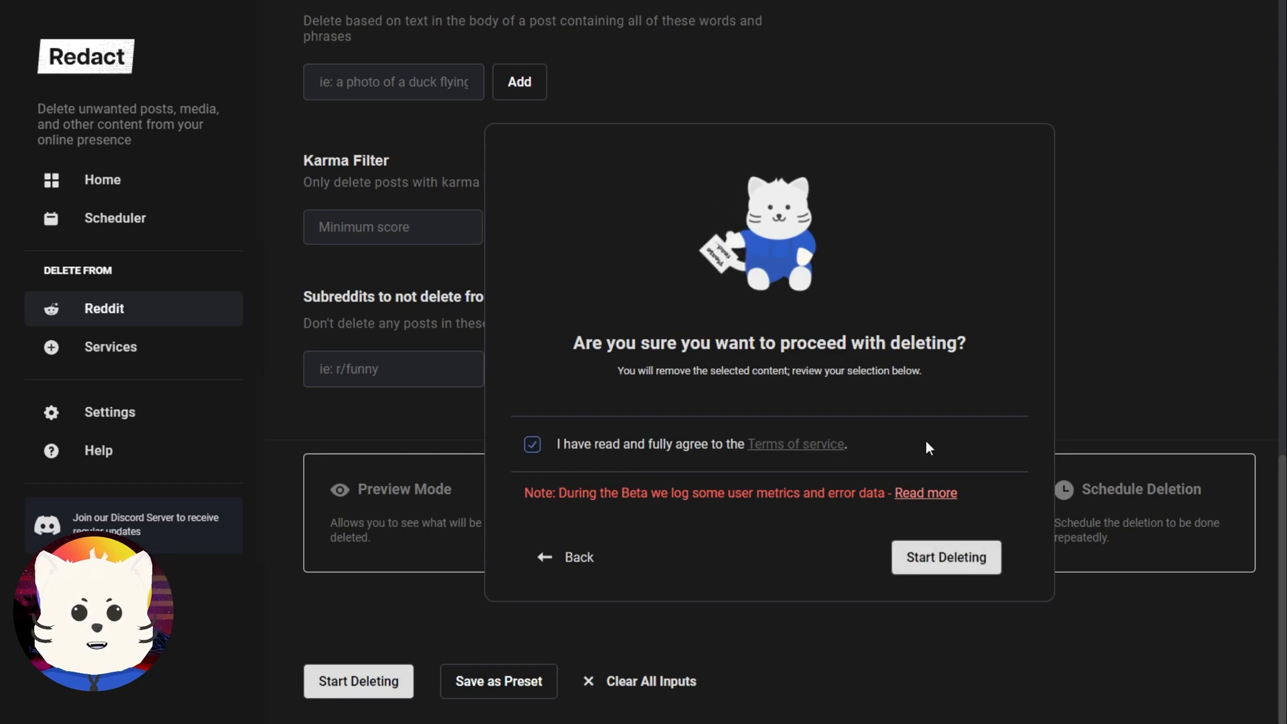
mouse_move(941, 523)
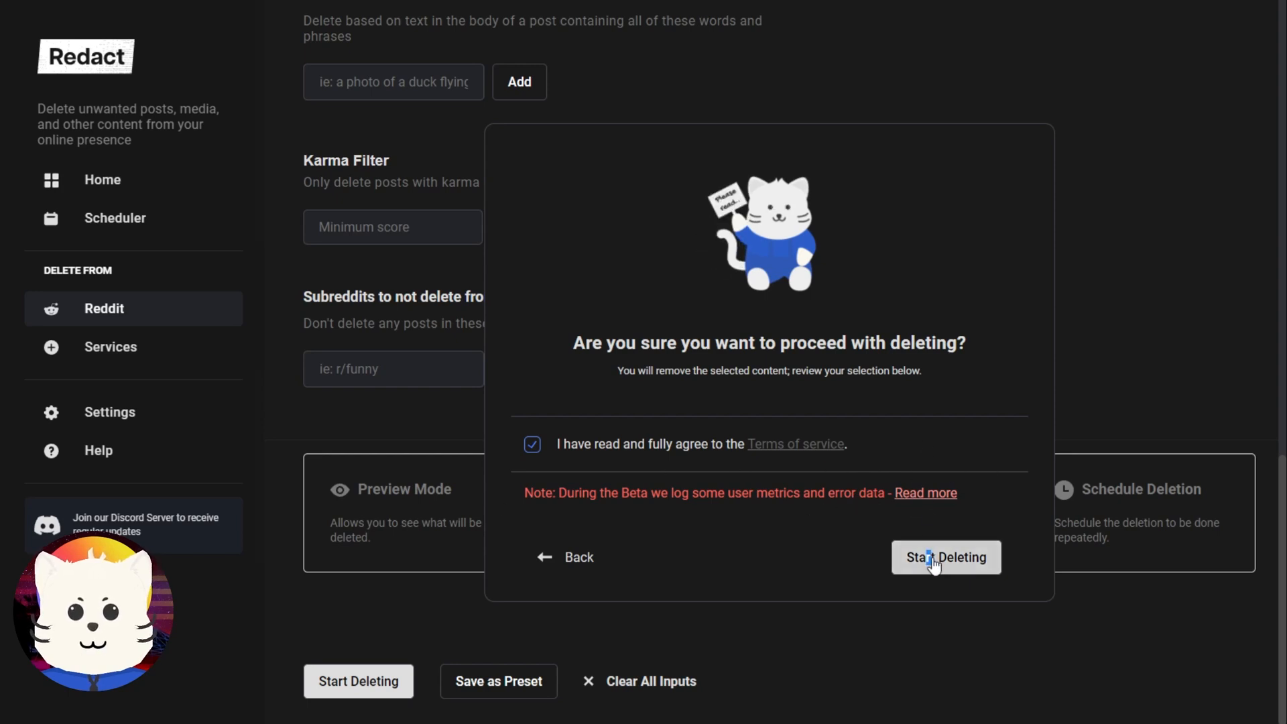
click(946, 557)
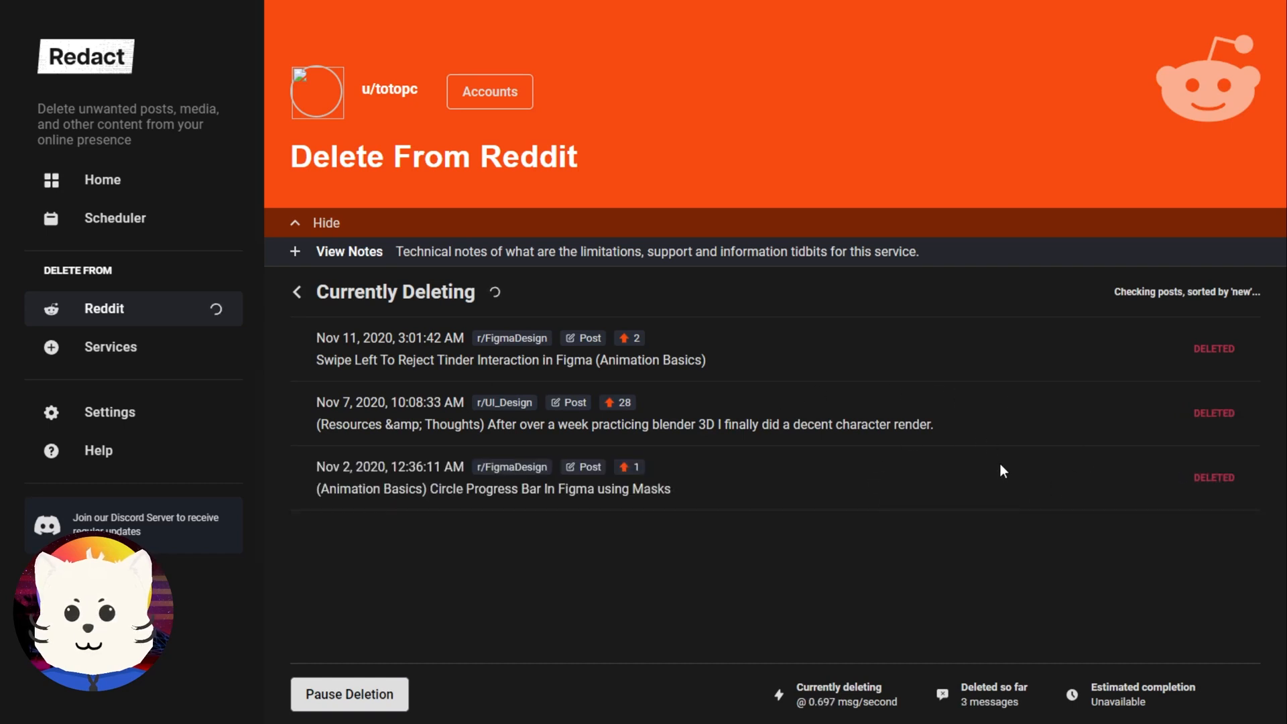
Scroll the progress list while all 35 matching posts are deleted.
scroll(down, 3)
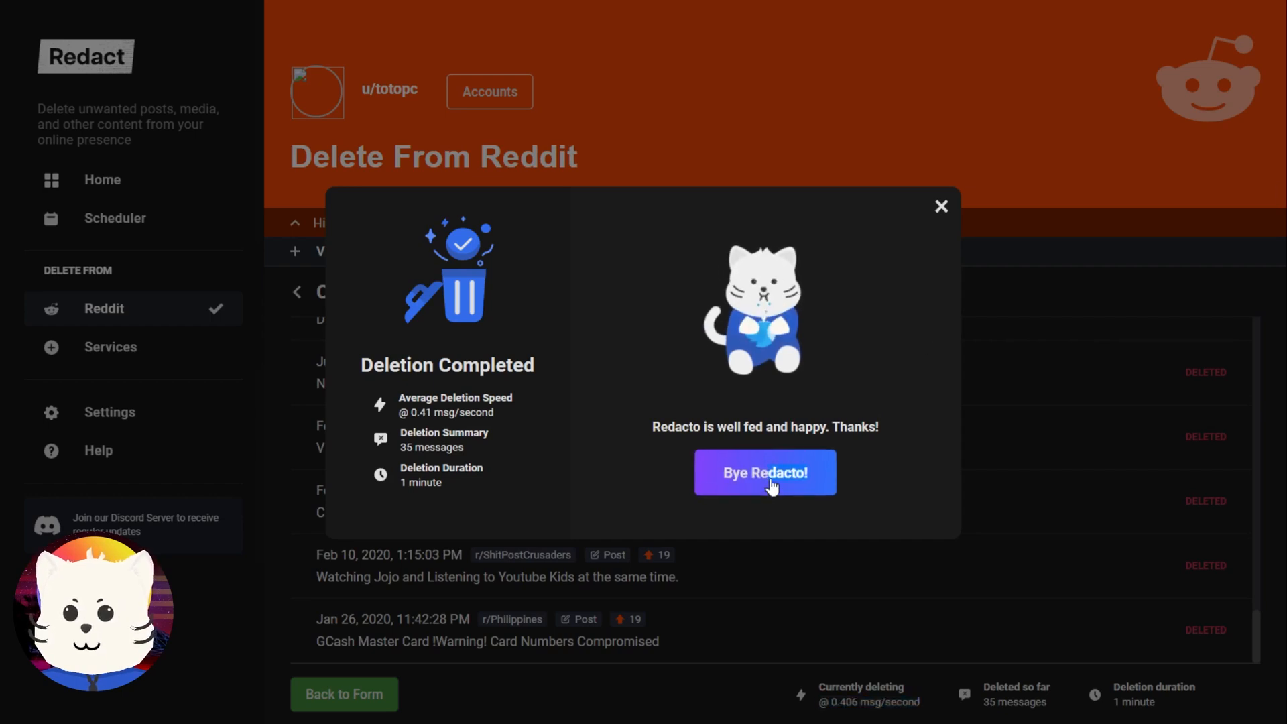
Dismiss the Deletion Completed summary, scroll the deleted posts, and return to the form.
click(764, 472)
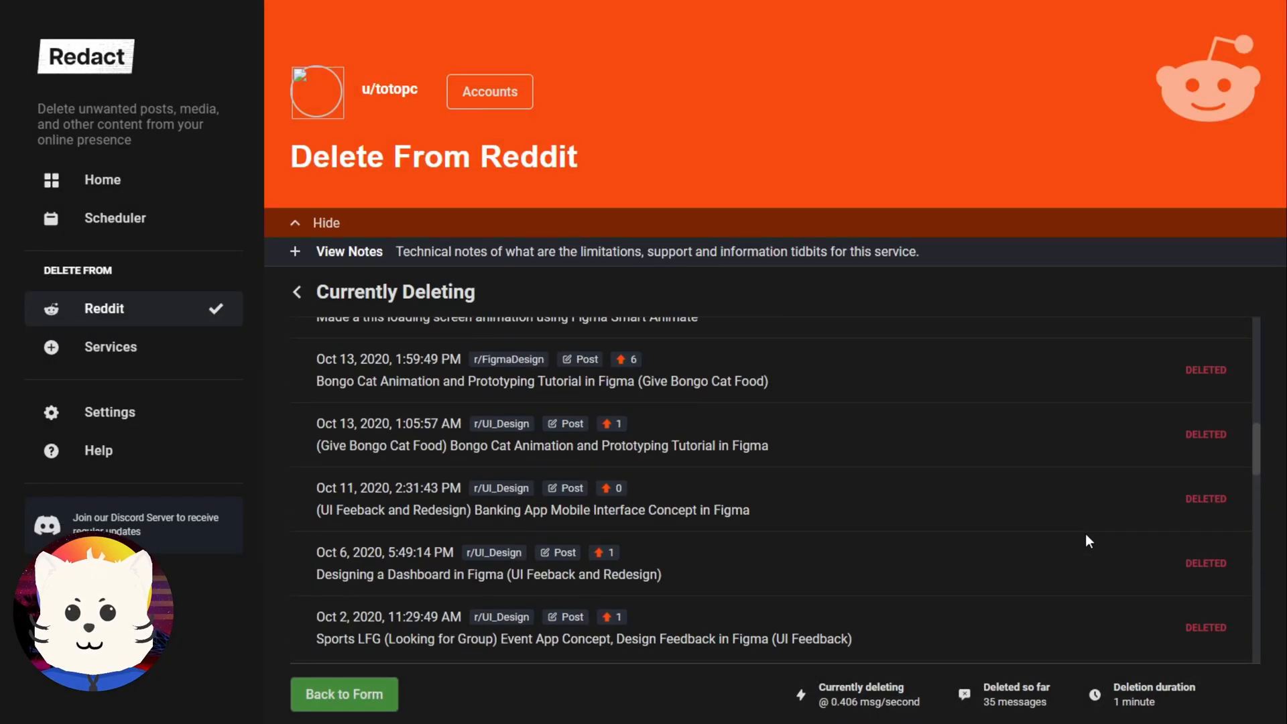
scroll(down, 3)
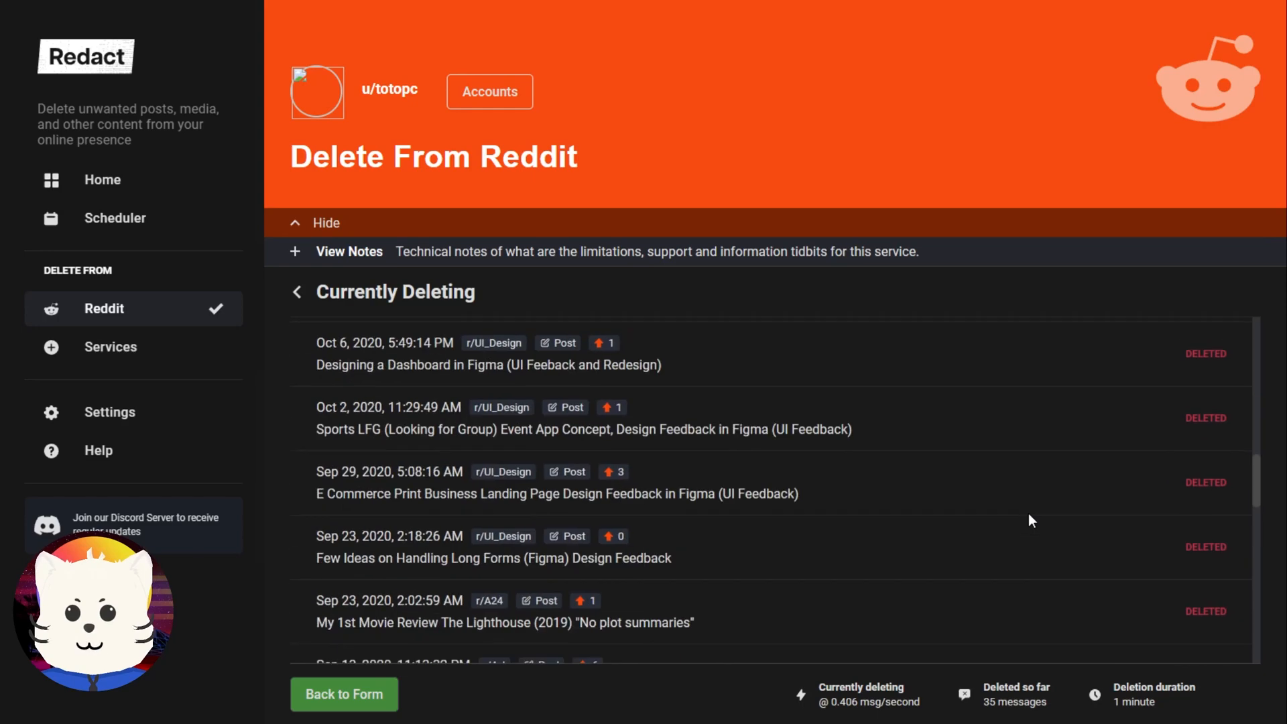
scroll(down, 3)
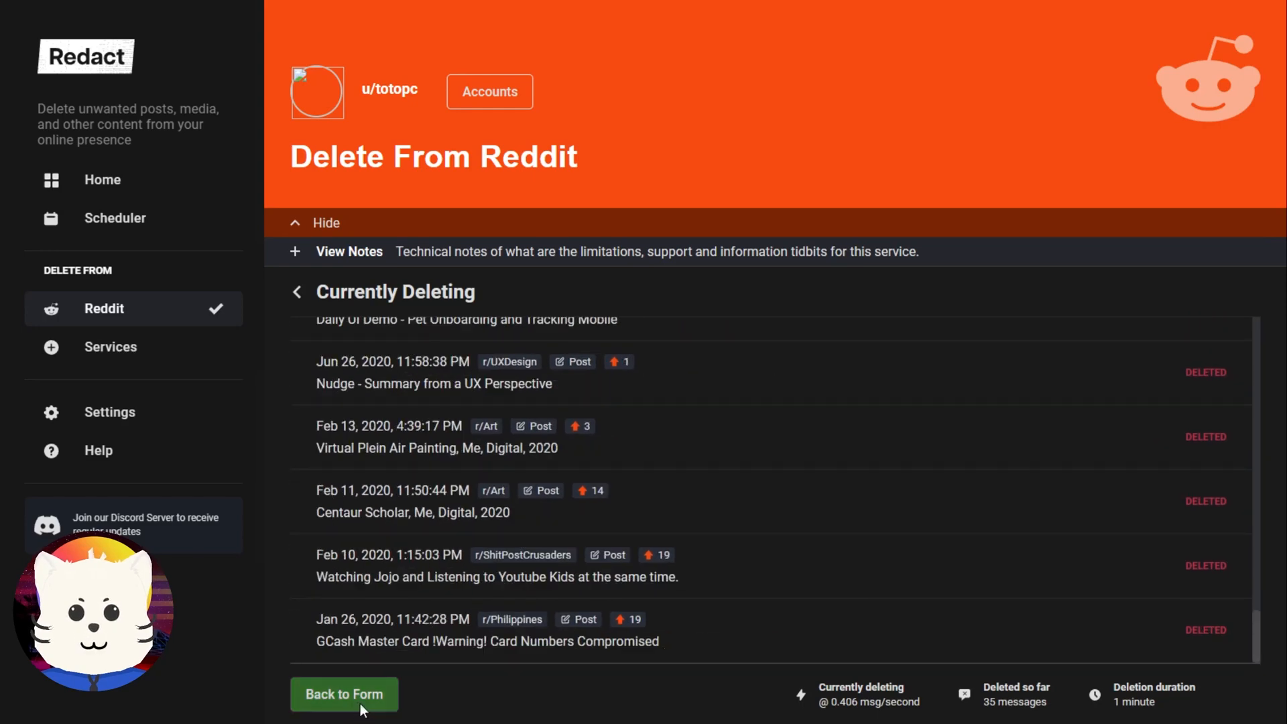
click(344, 694)
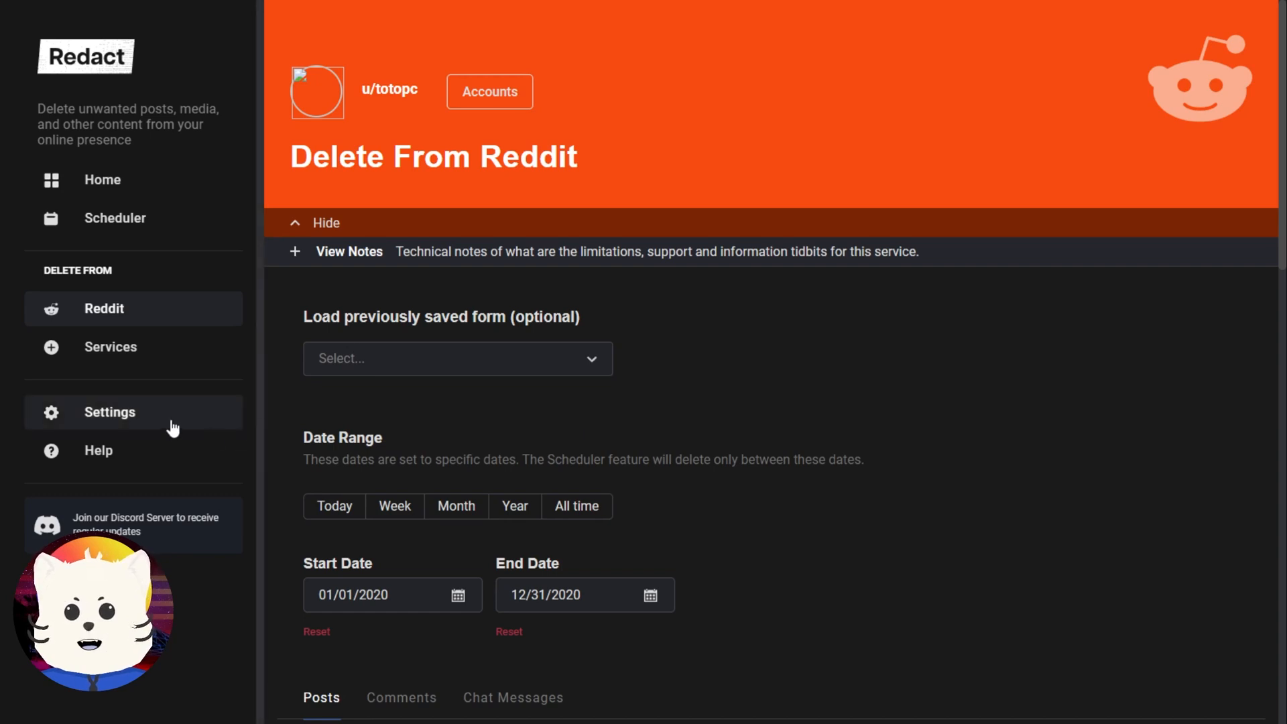
Open Redact's Settings page from the left sidebar.
click(109, 411)
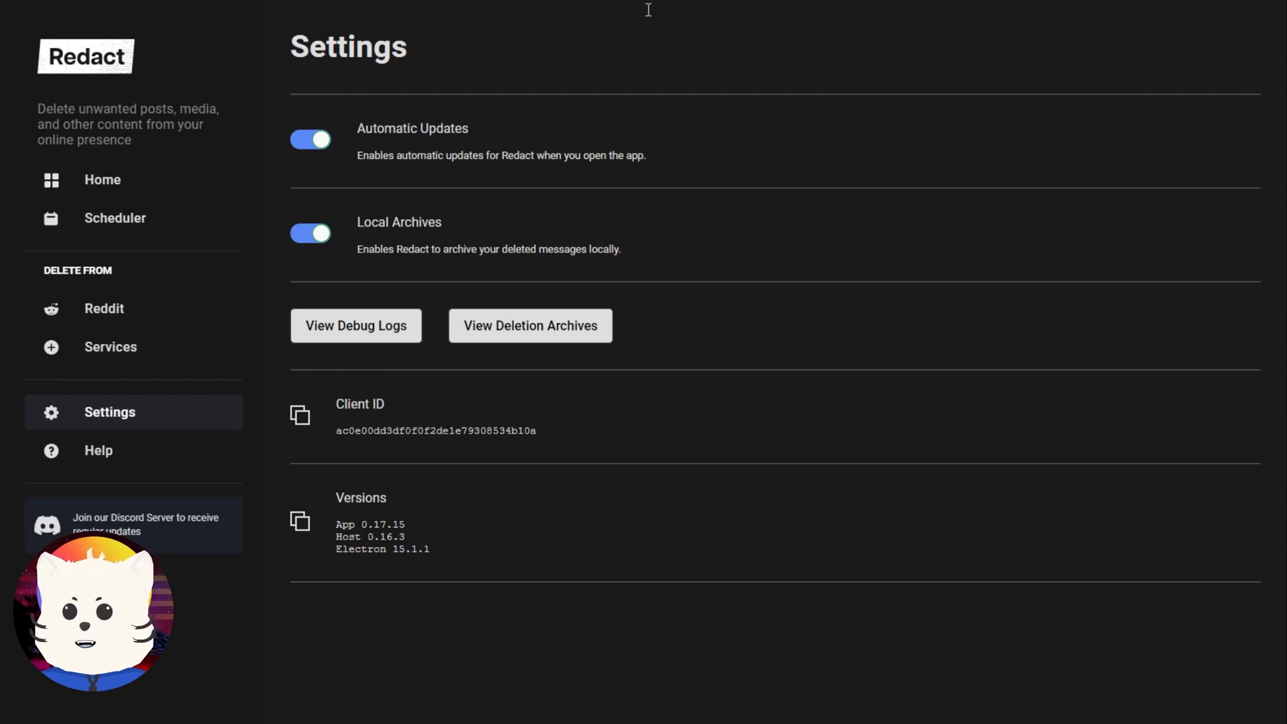
click(530, 325)
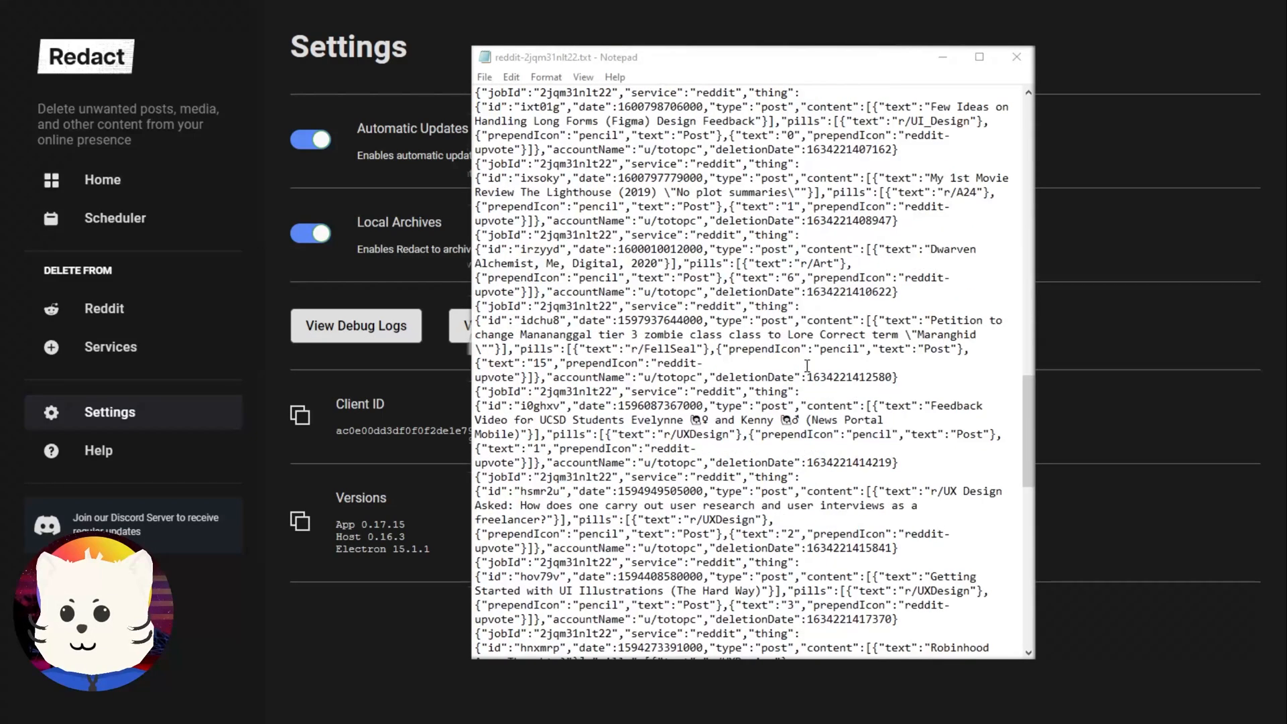
scroll(down, 3)
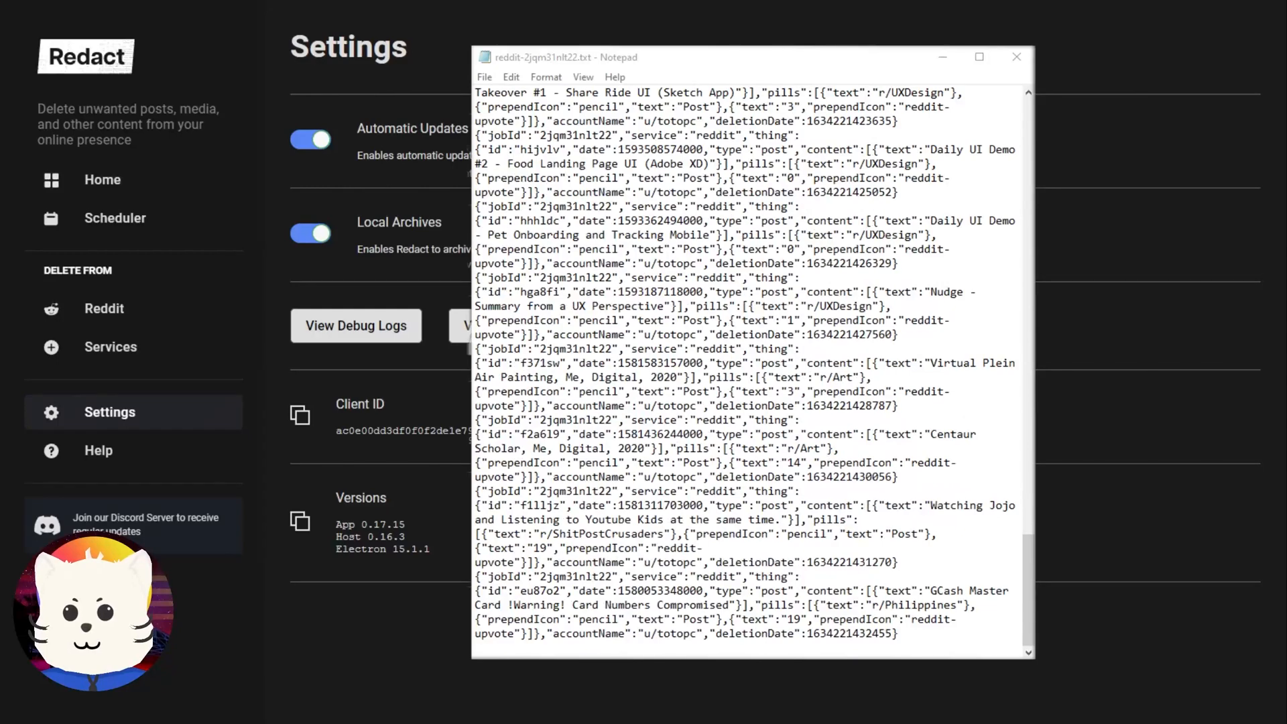
click(1016, 56)
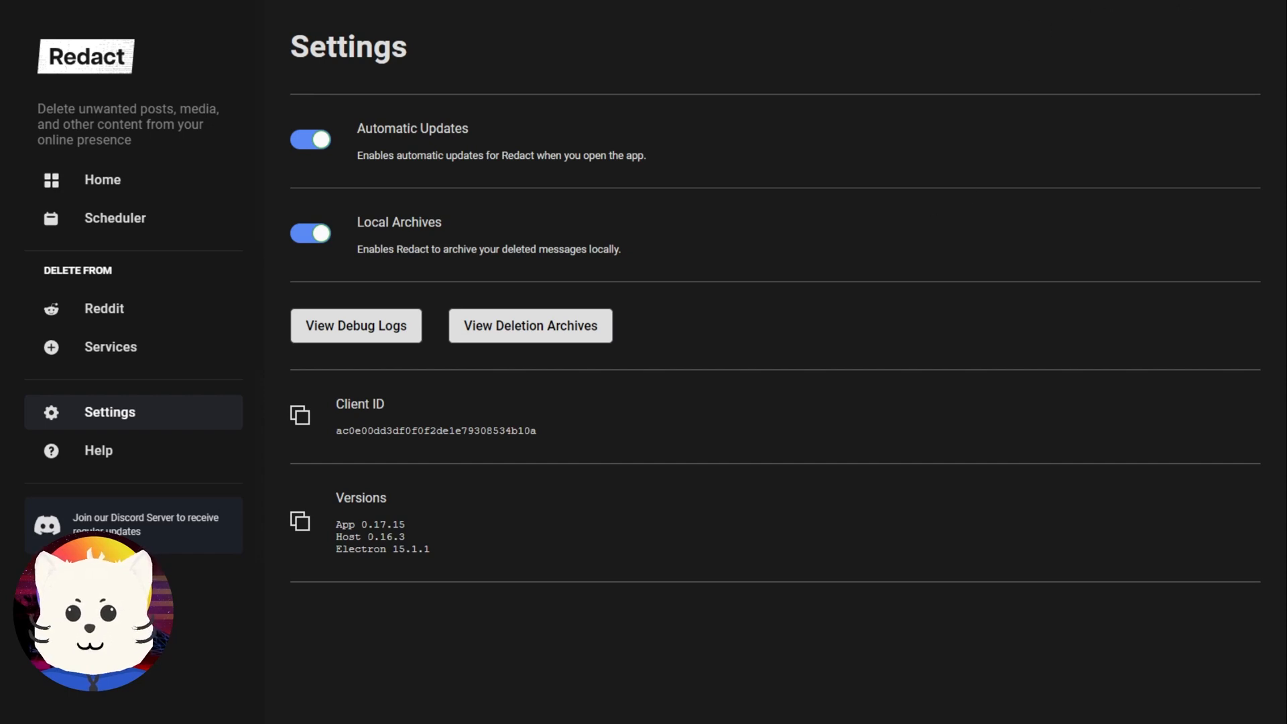
mouse_move(665, 309)
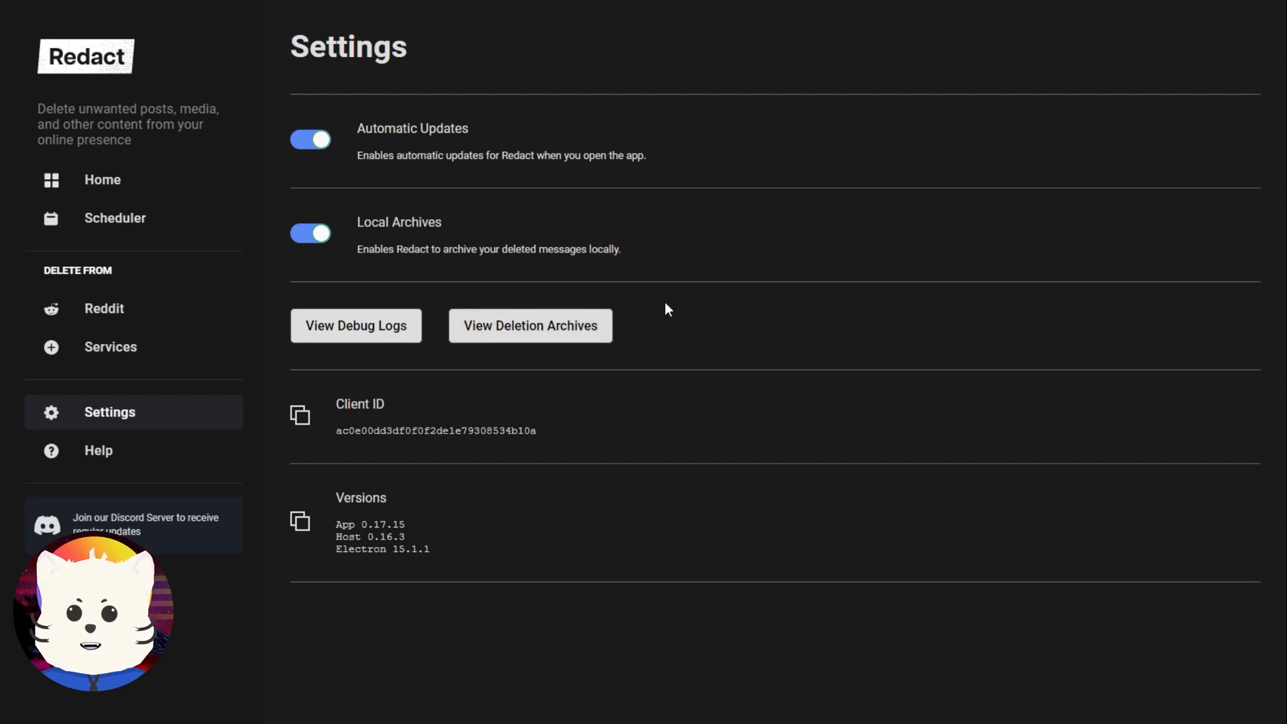
mouse_move(275, 315)
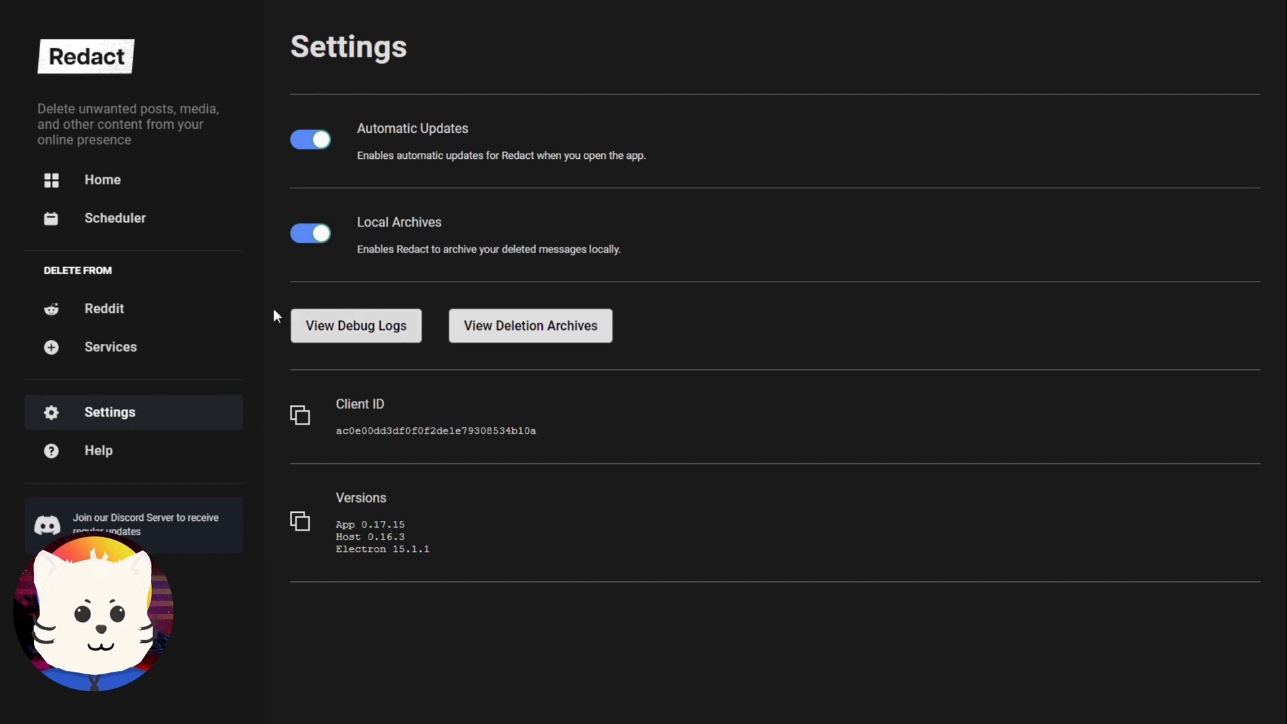
Reopen the Reddit form, scroll through its 2020 settings, then go Home.
click(104, 308)
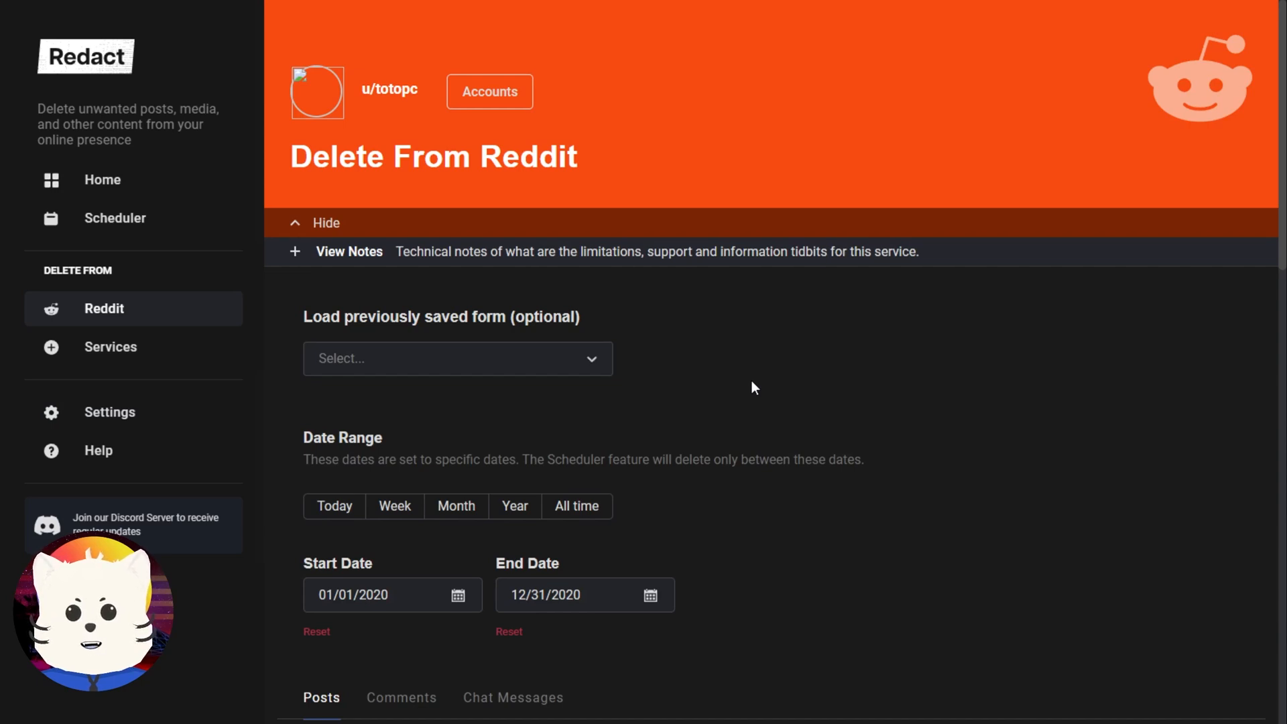
scroll(down, 3)
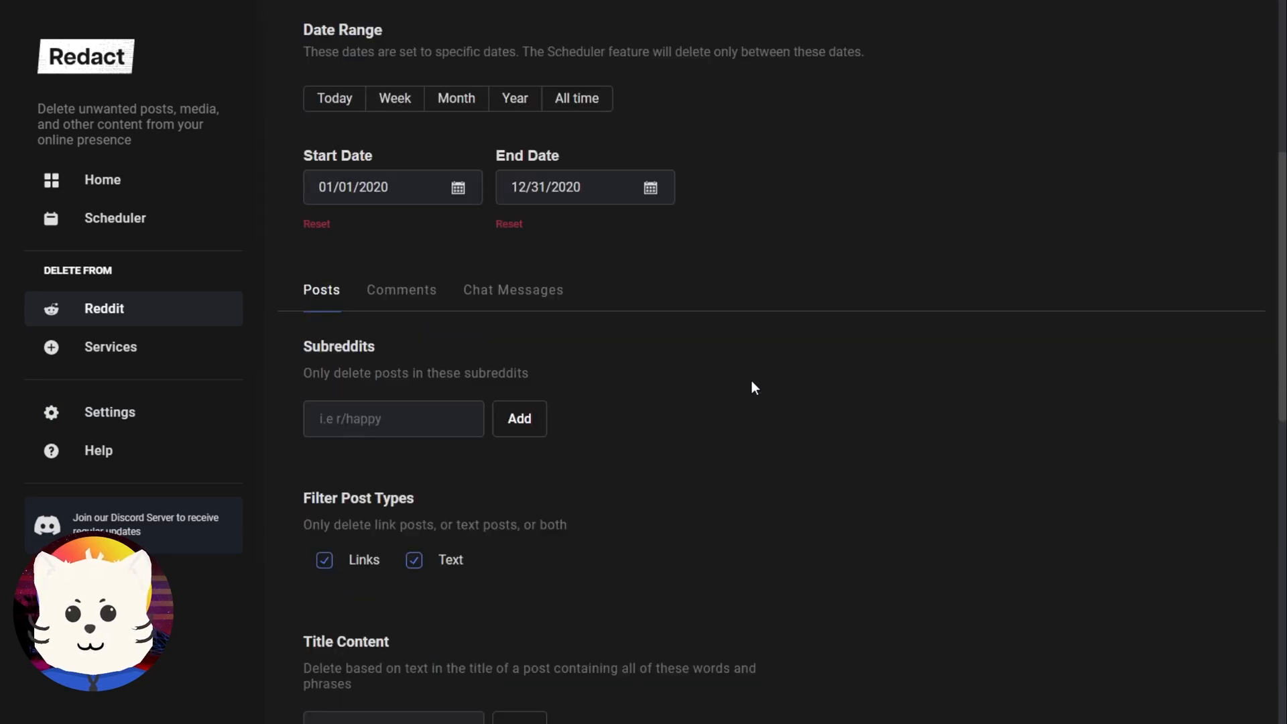
scroll(down, 3)
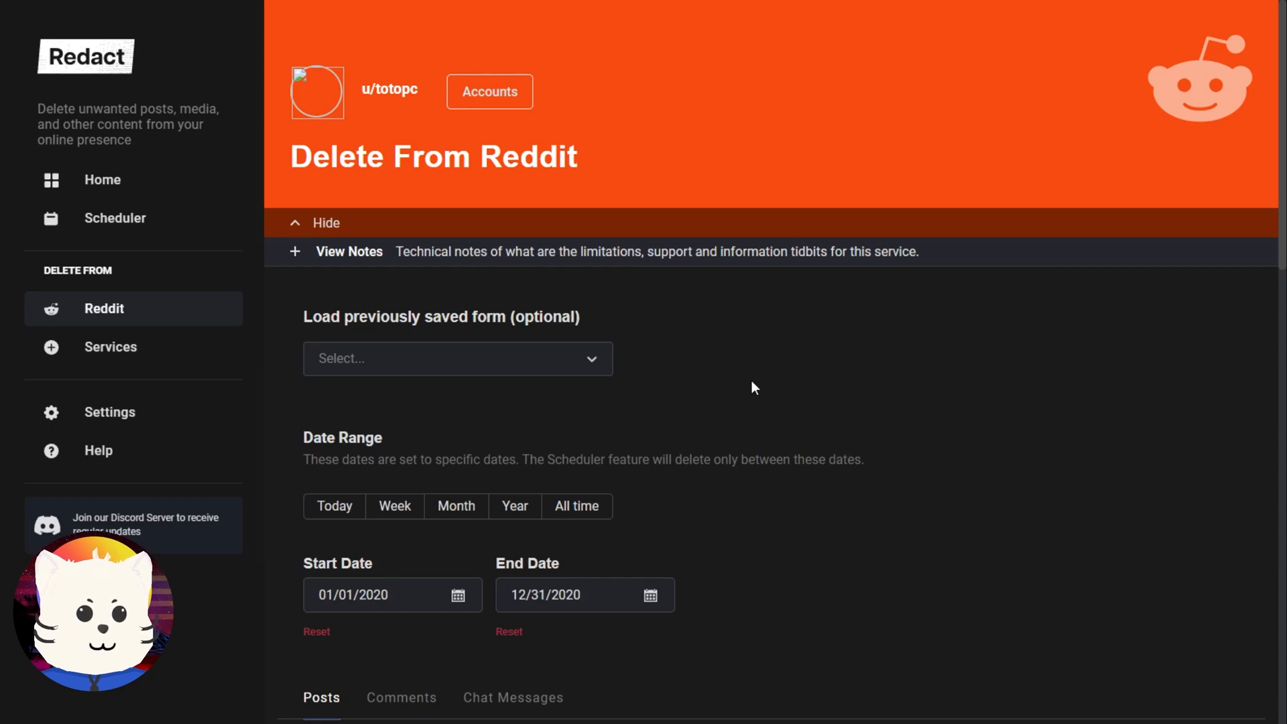
scroll(down, 3)
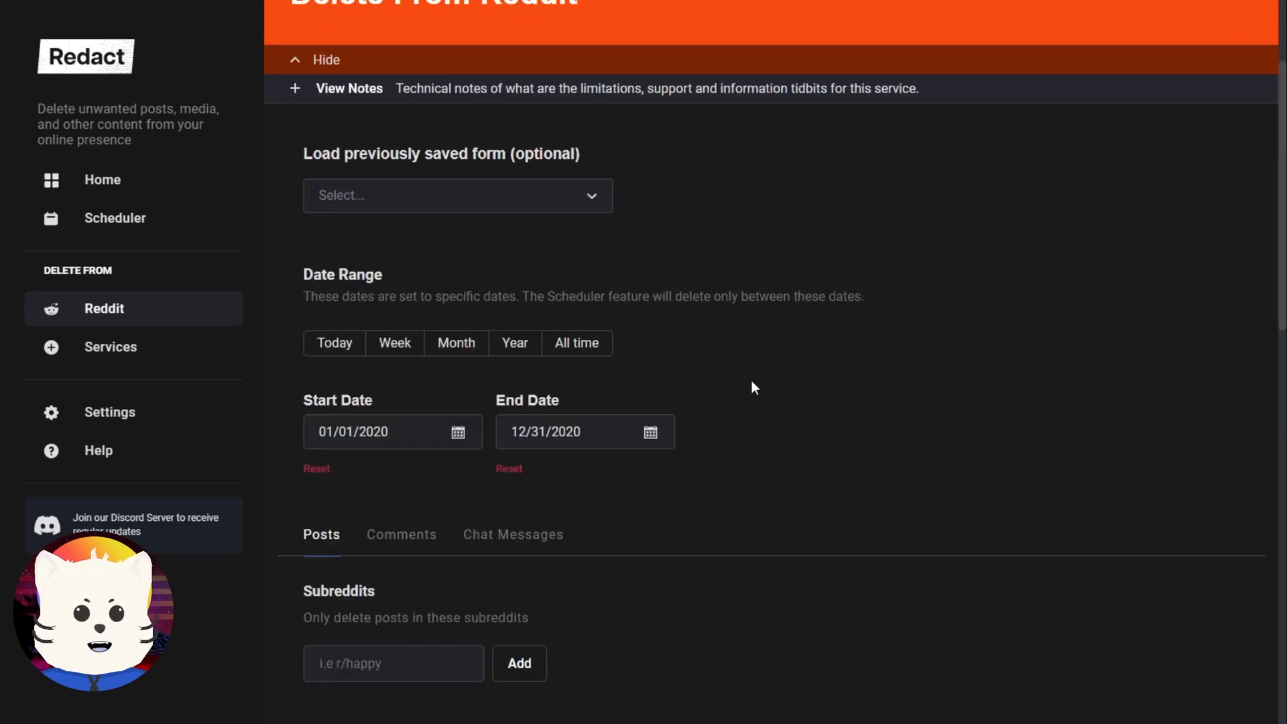
scroll(down, 3)
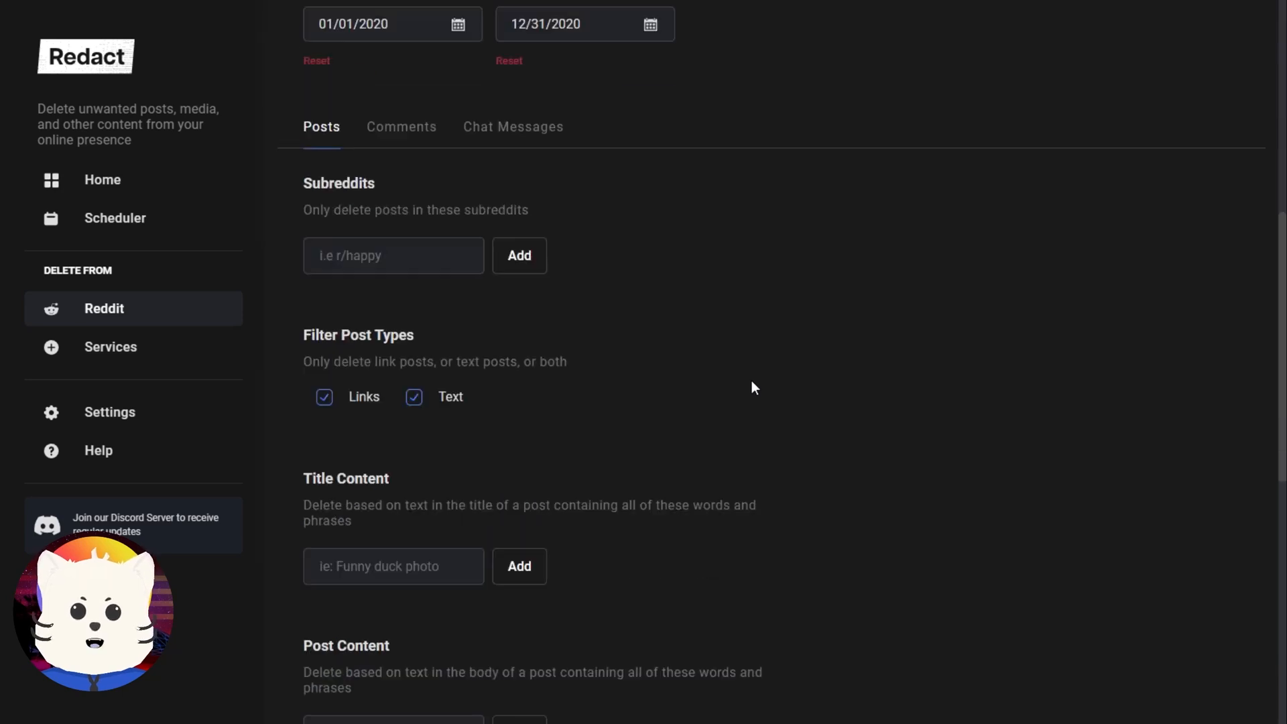
scroll(down, 3)
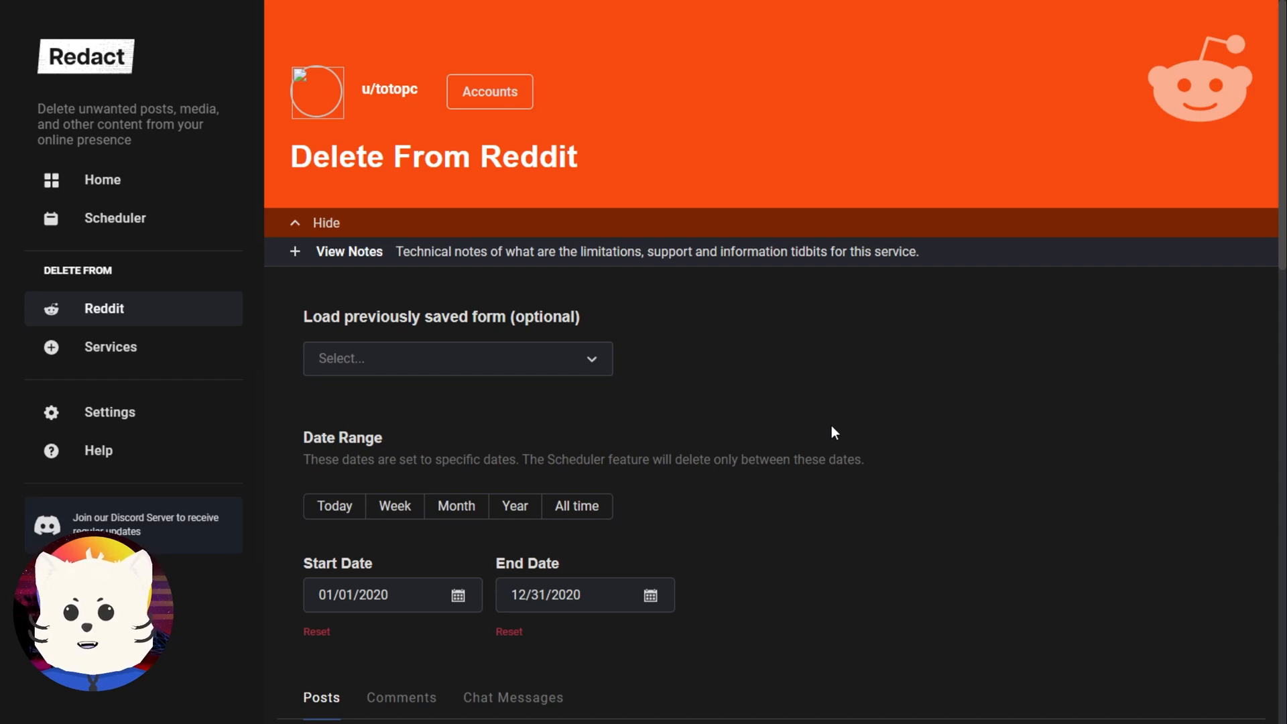
click(102, 180)
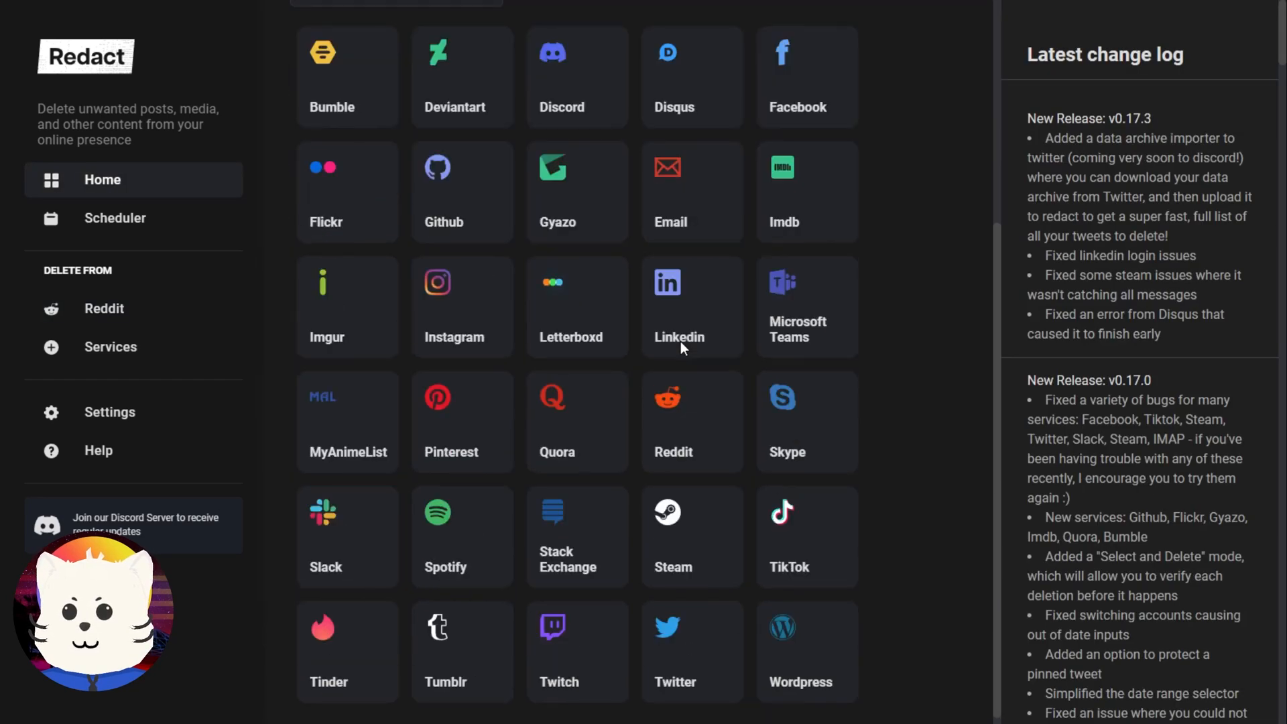